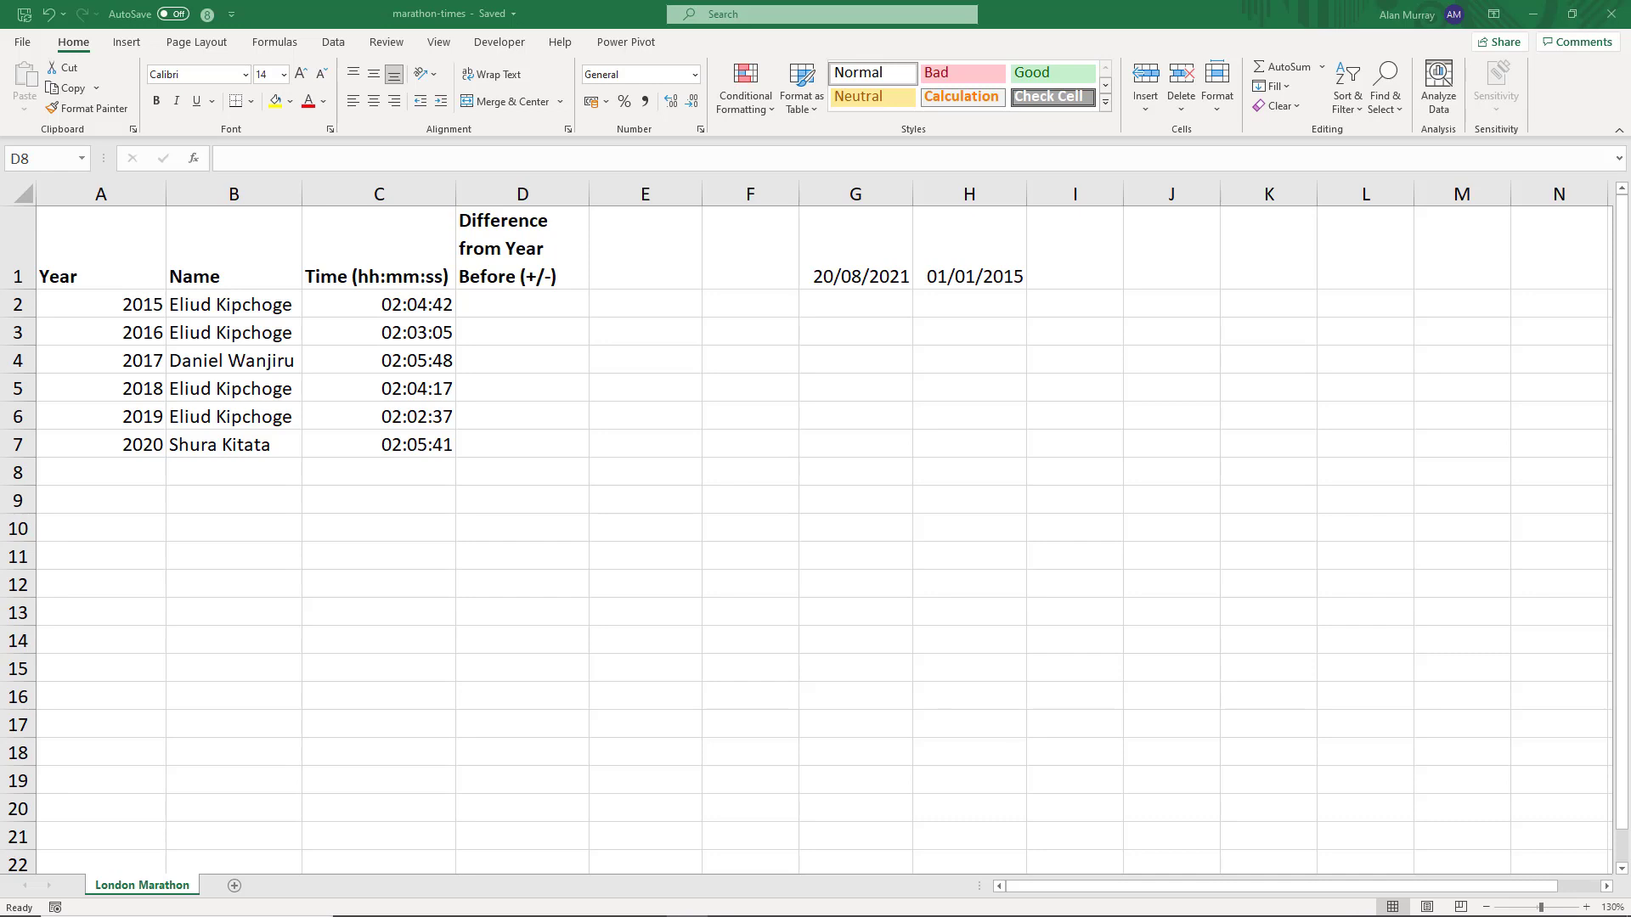
# - Enter the formula =C3-C2 in D3 to subtract the 2015 time from 2016
pyautogui.click(750, 555)
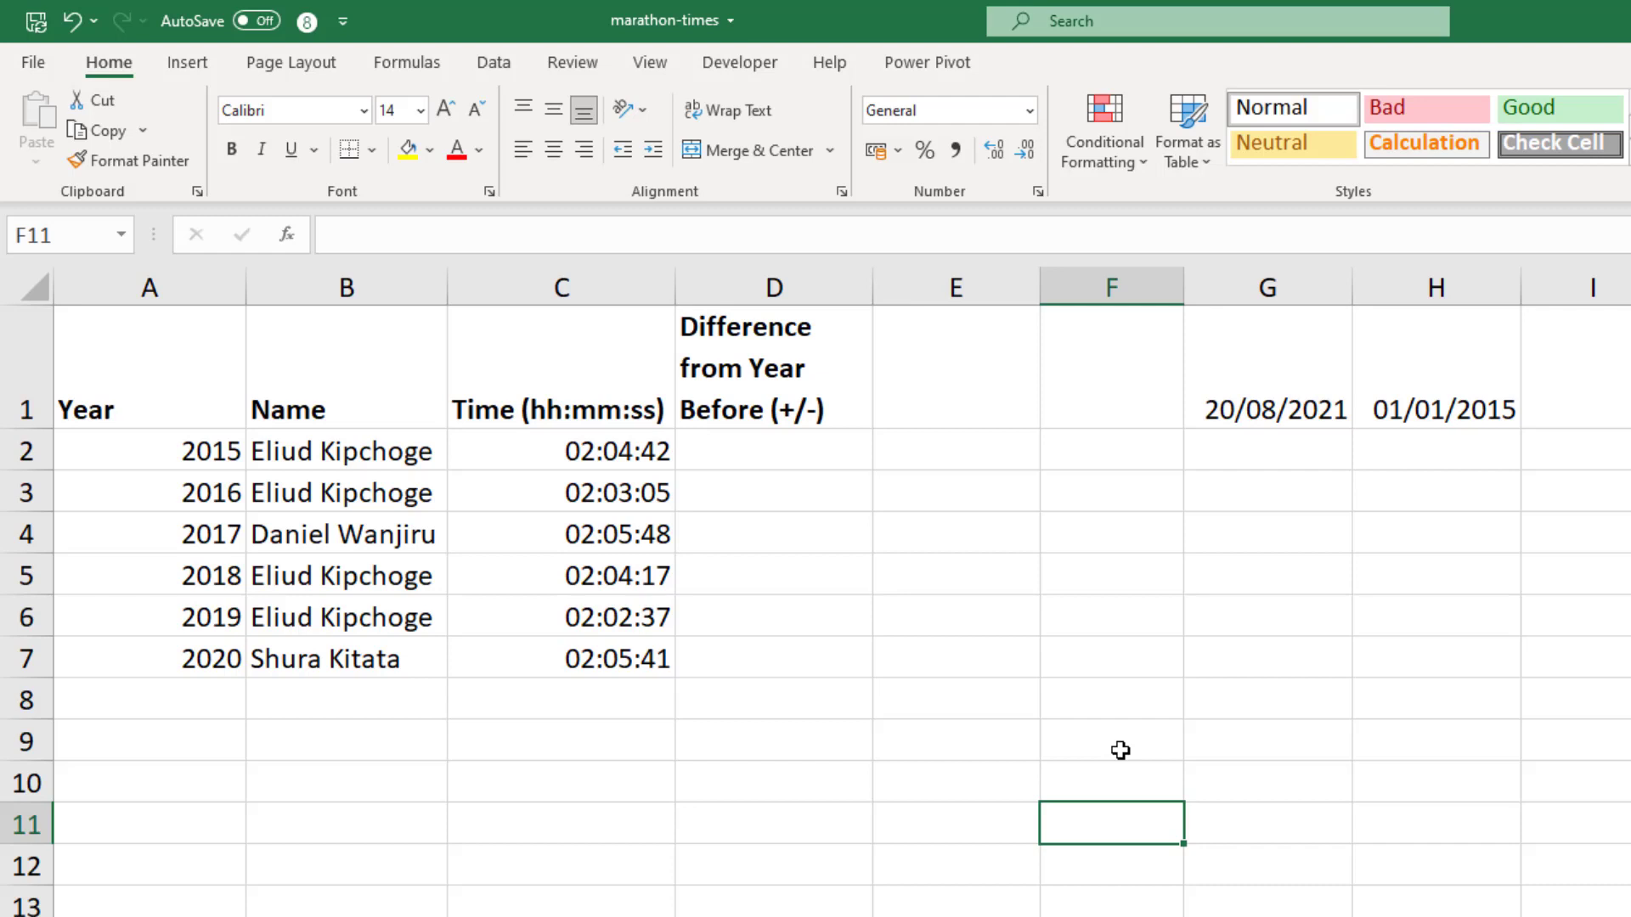
pyautogui.moveTo(1072, 704)
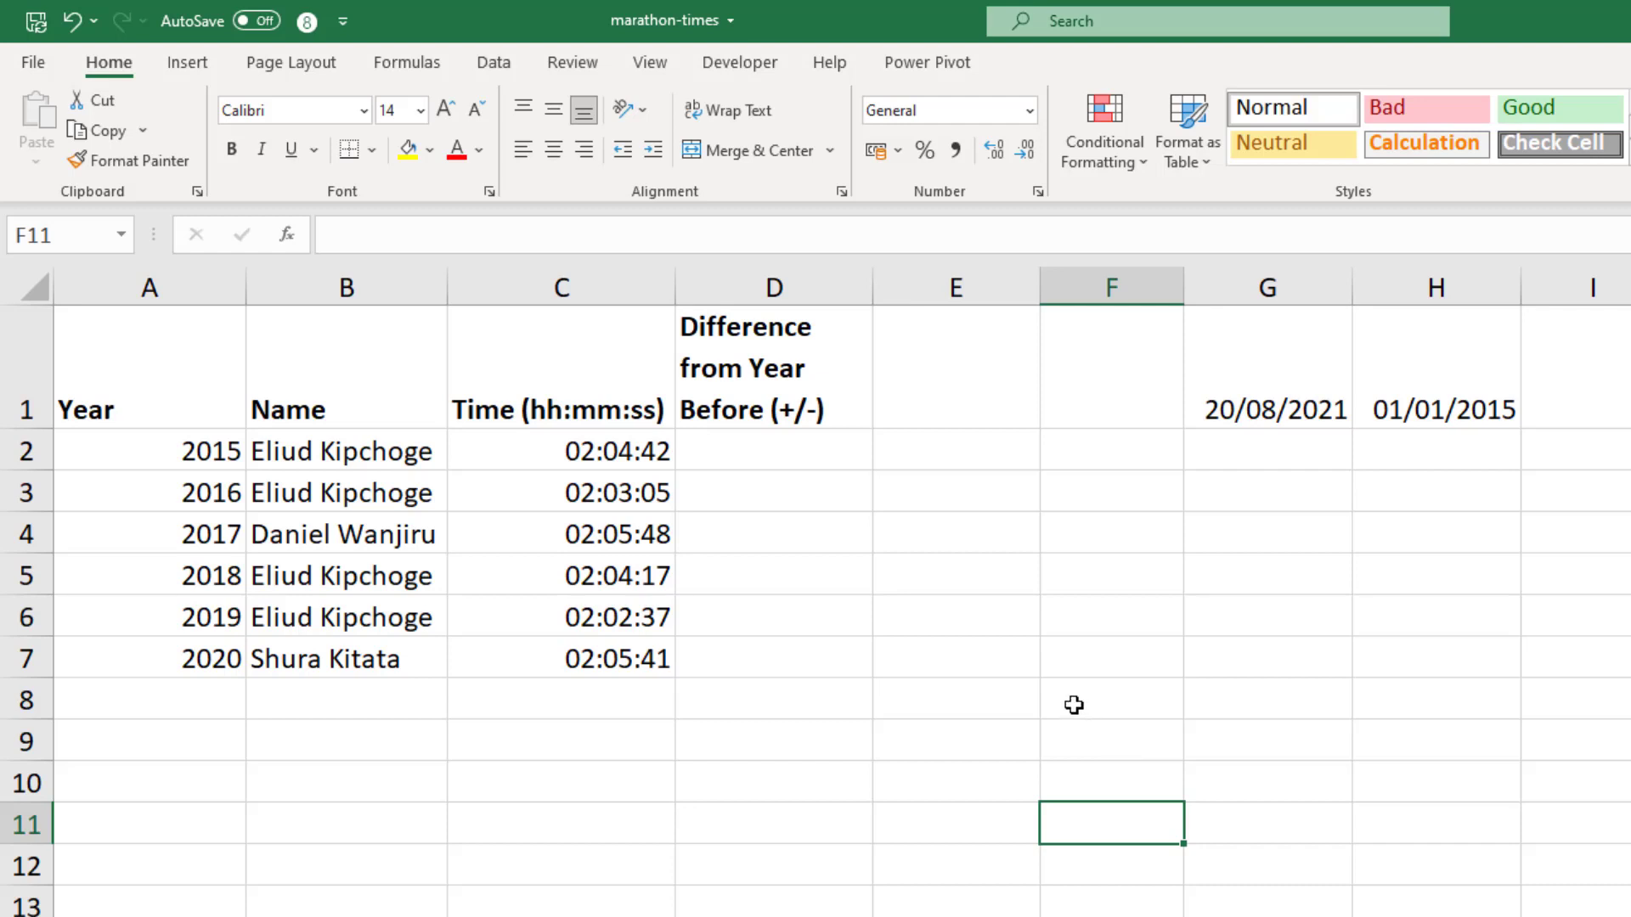
pyautogui.click(772, 492)
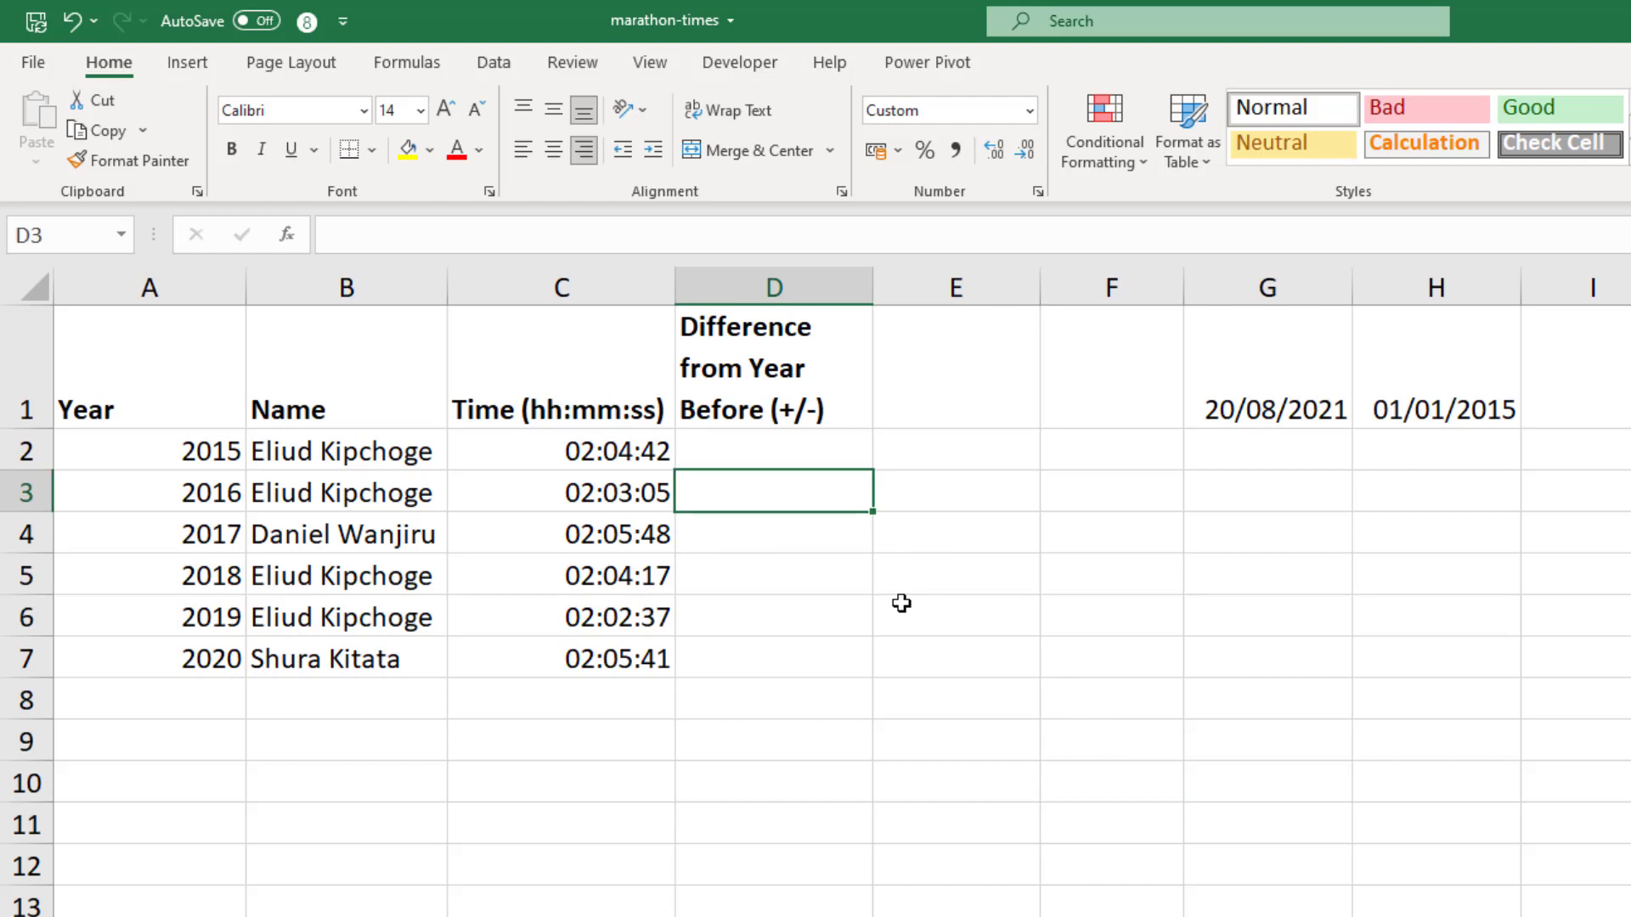
pyautogui.write('=')
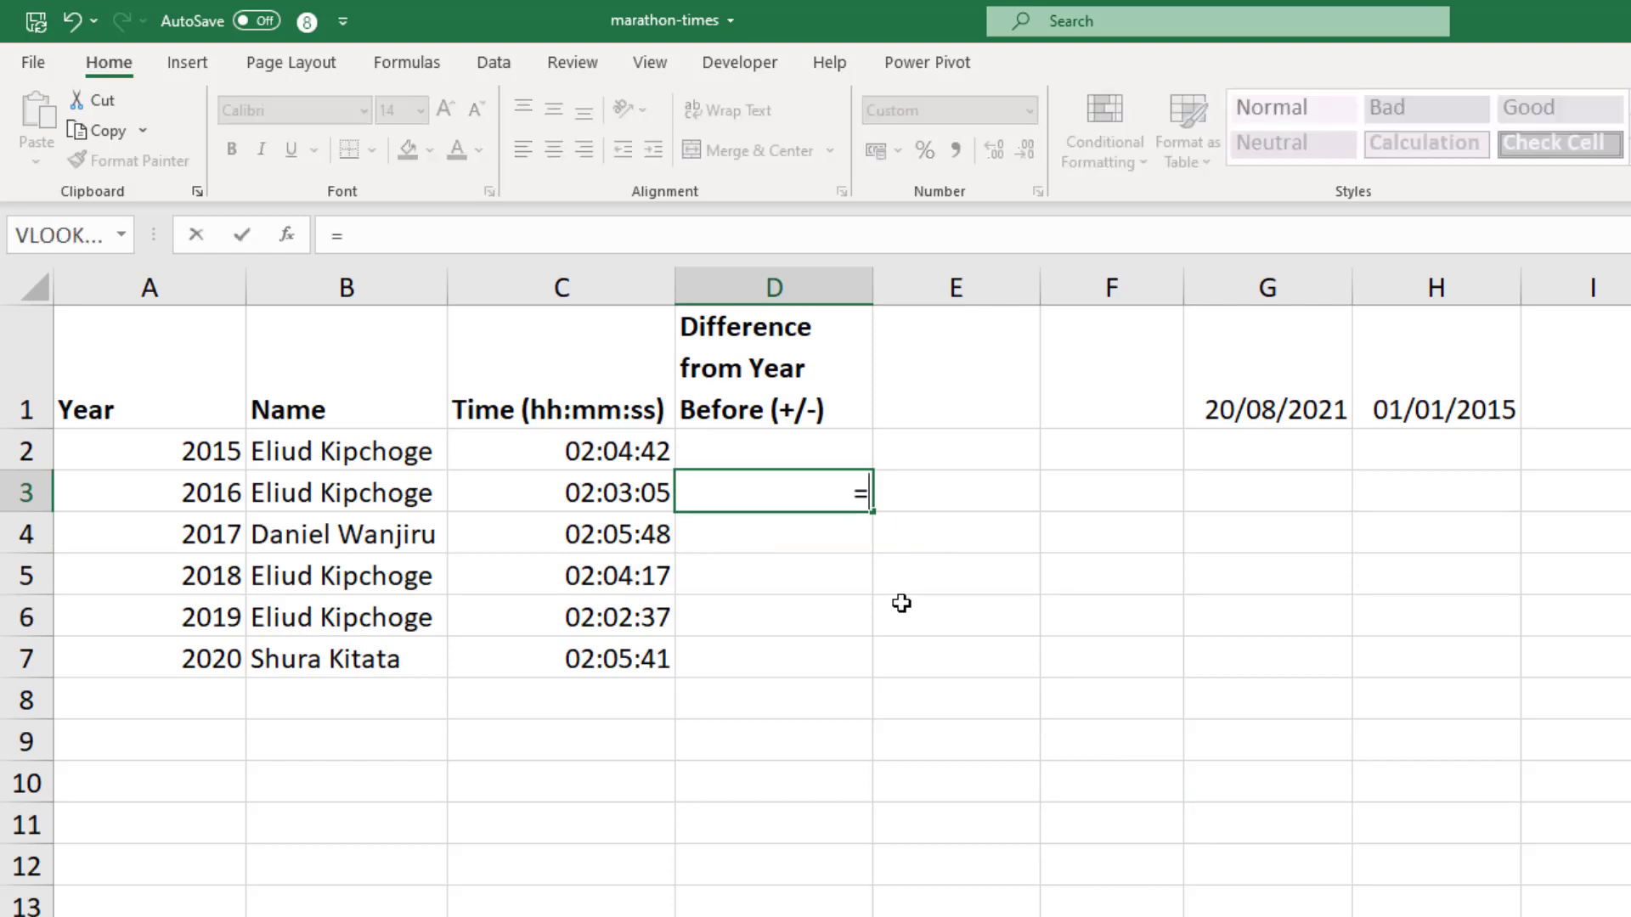
pyautogui.click(562, 491)
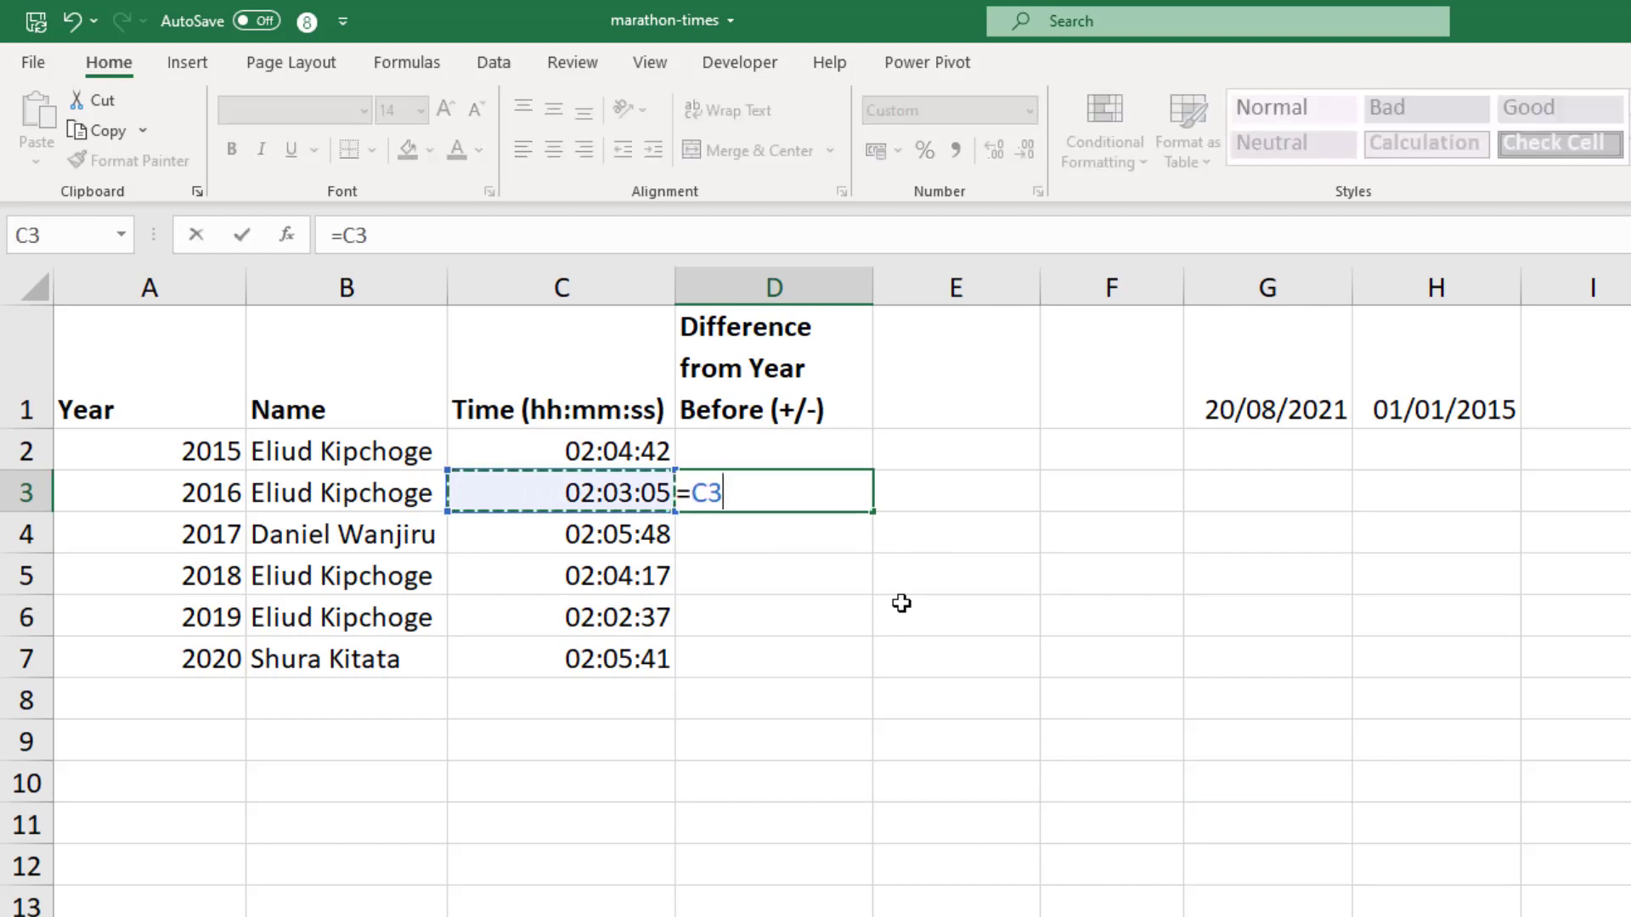
pyautogui.write('-')
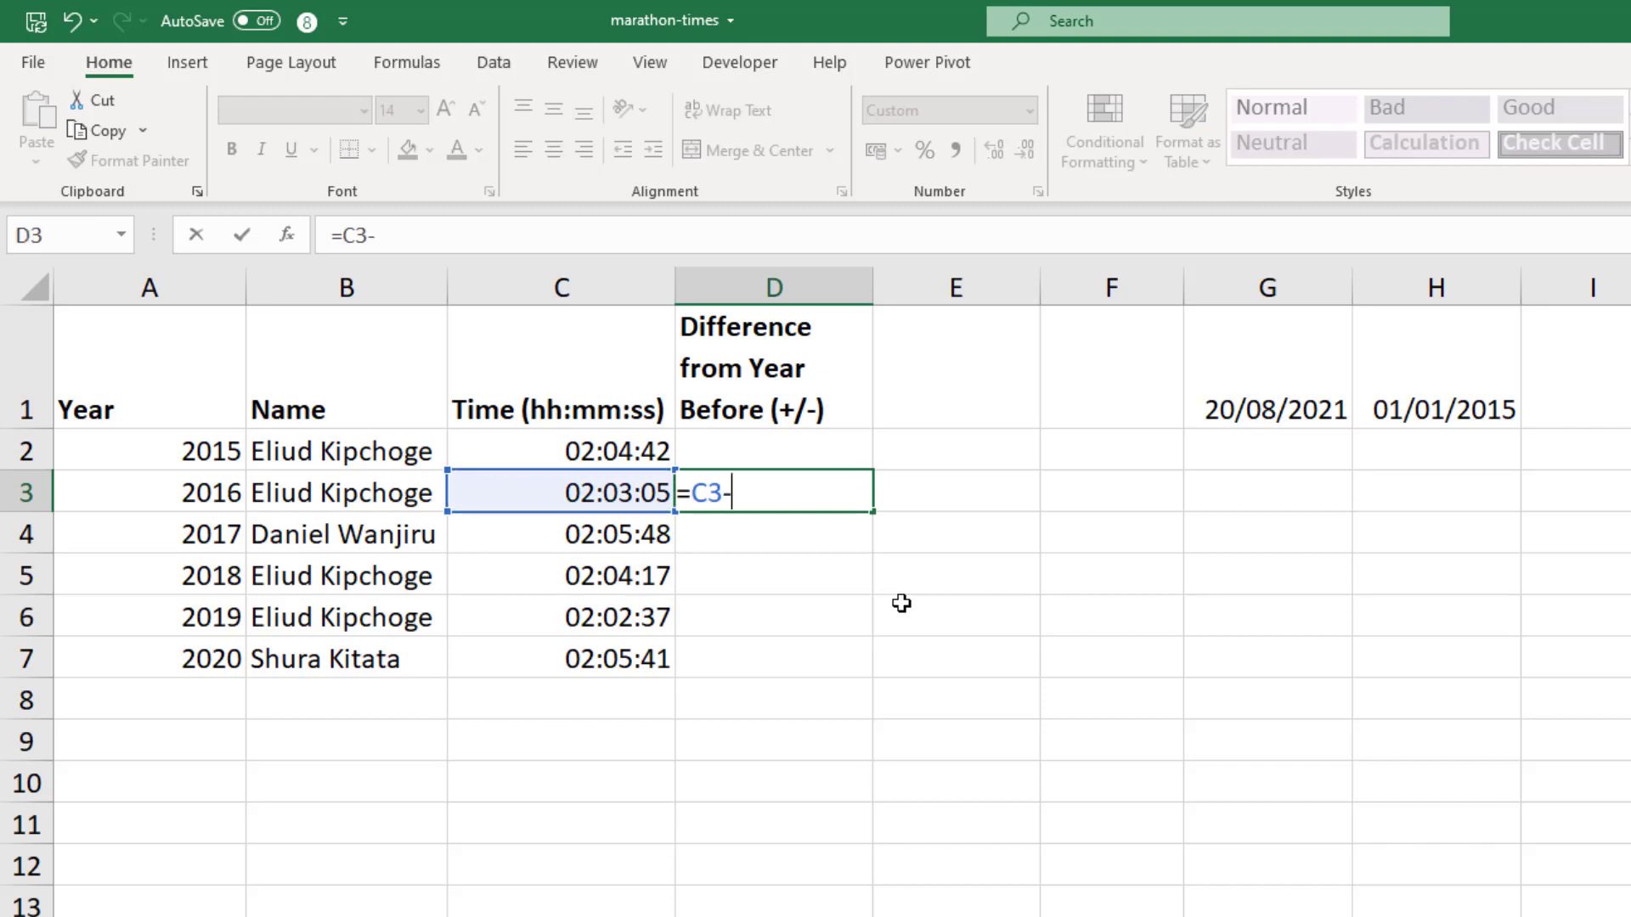
pyautogui.click(561, 450)
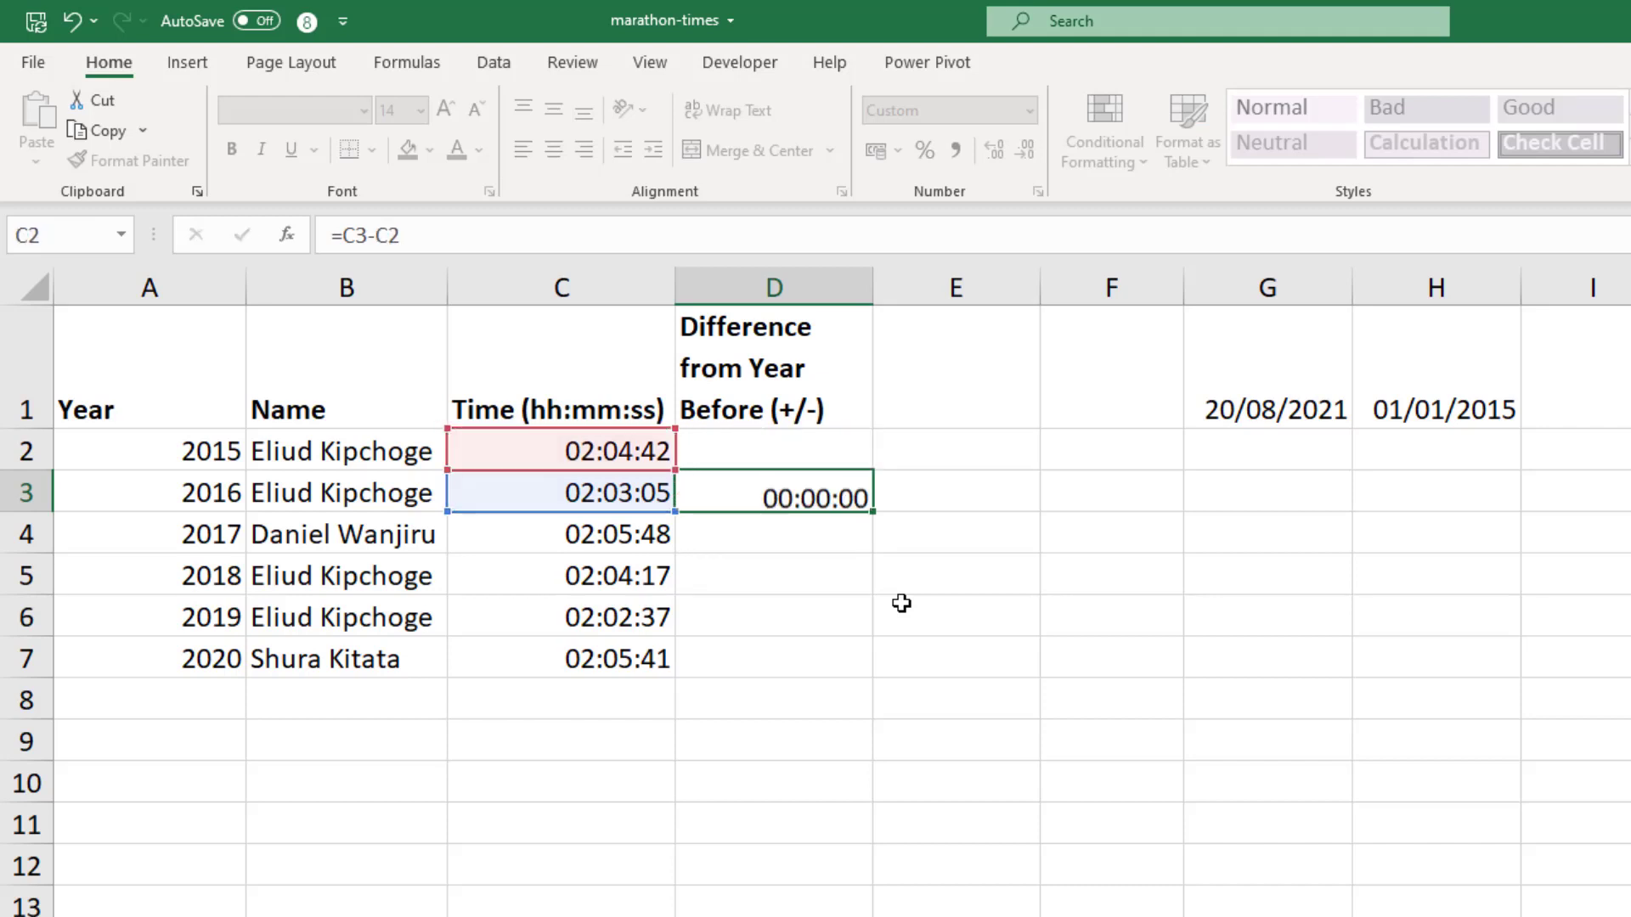
pyautogui.click(772, 497)
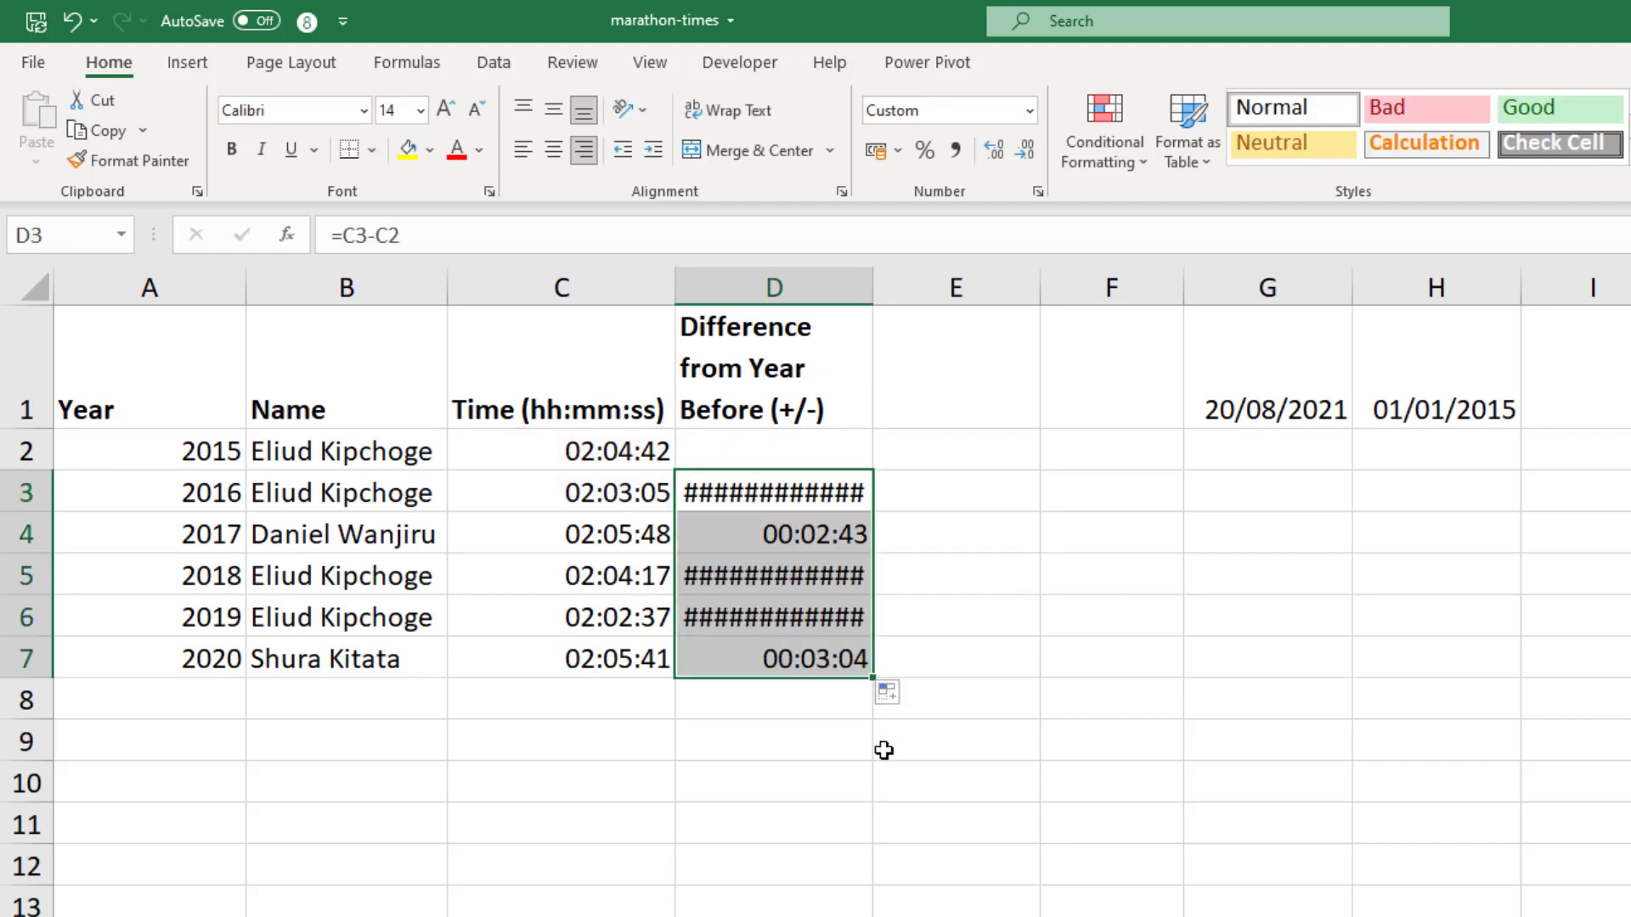
pyautogui.moveTo(922, 737)
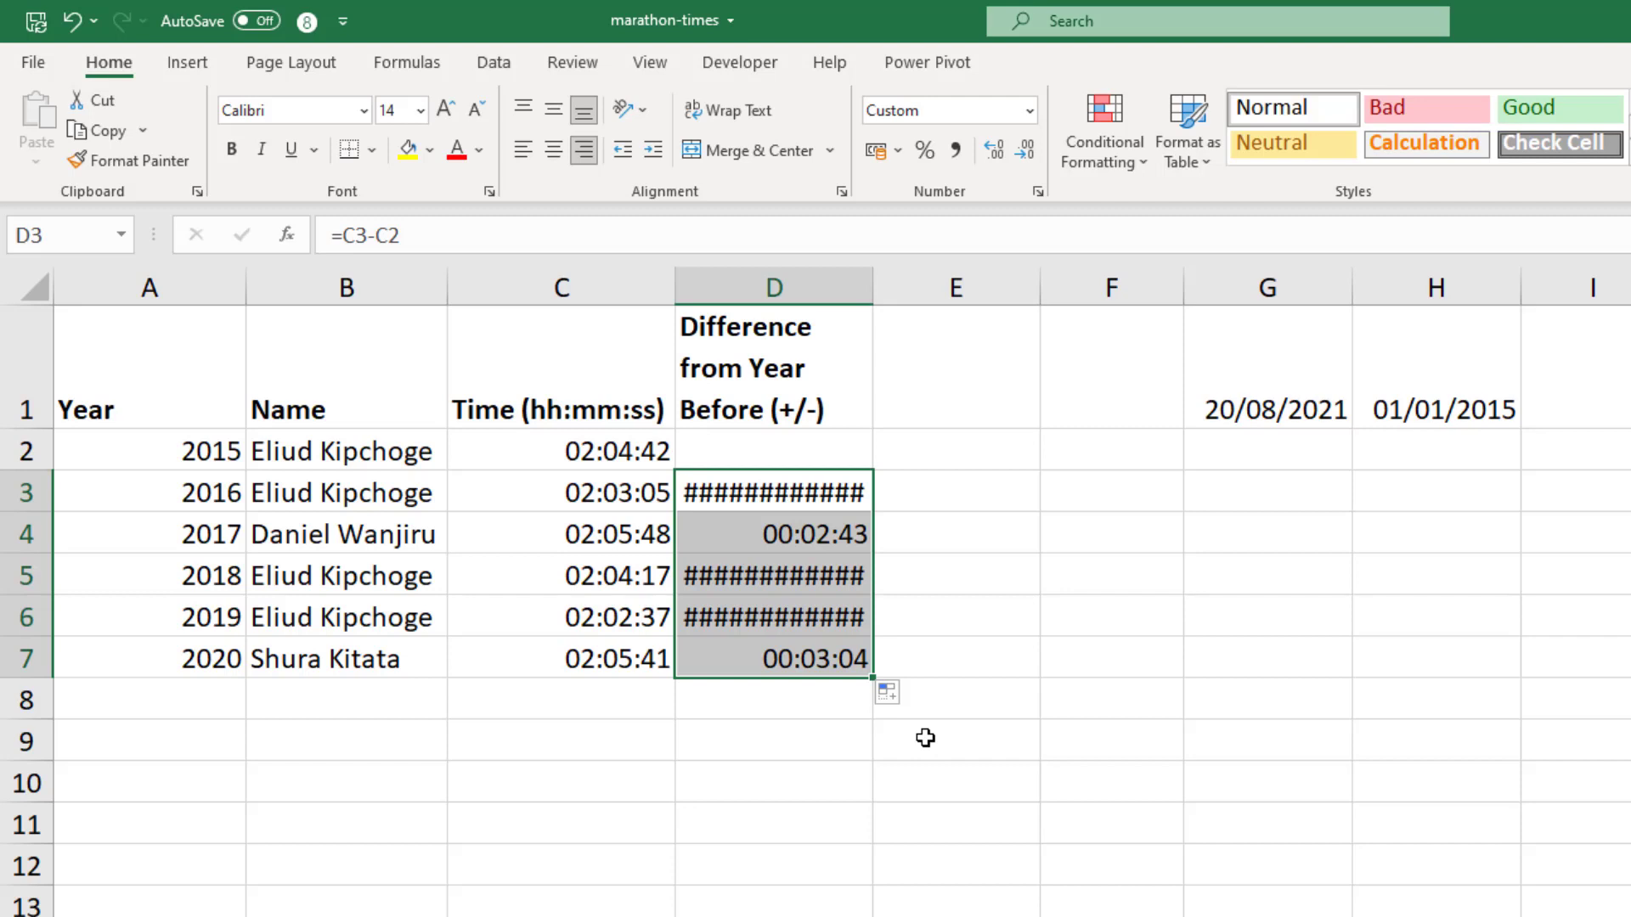
pyautogui.click(954, 739)
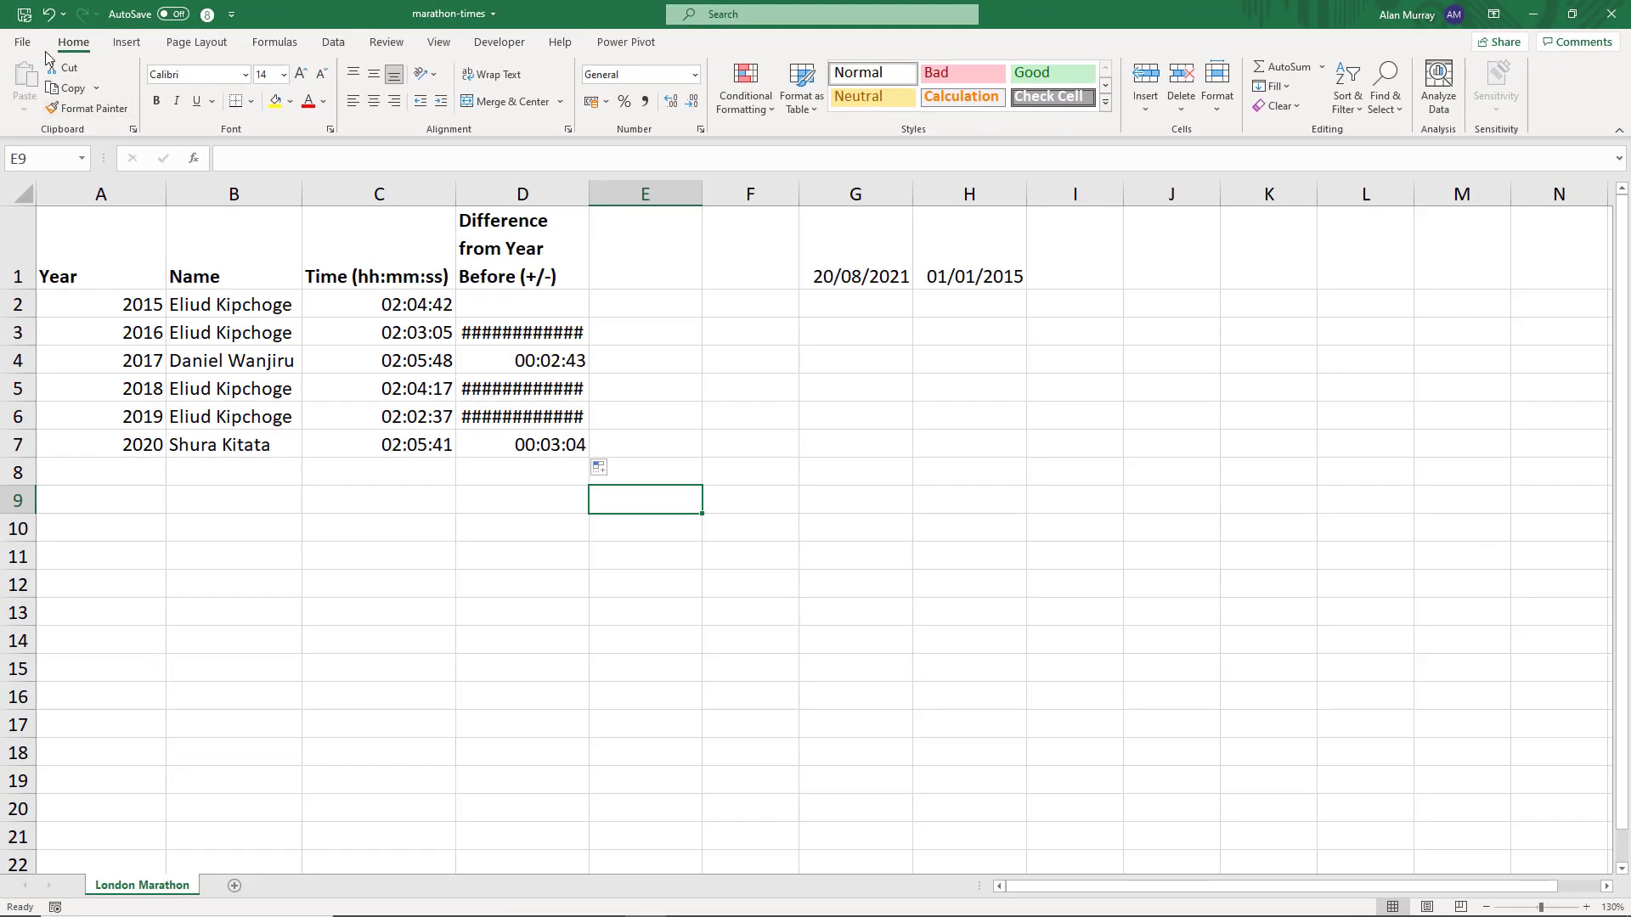
# - Tick 'Use 1904 date system' in Excel Options' Advanced settings and confirm with OK
pyautogui.click(21, 42)
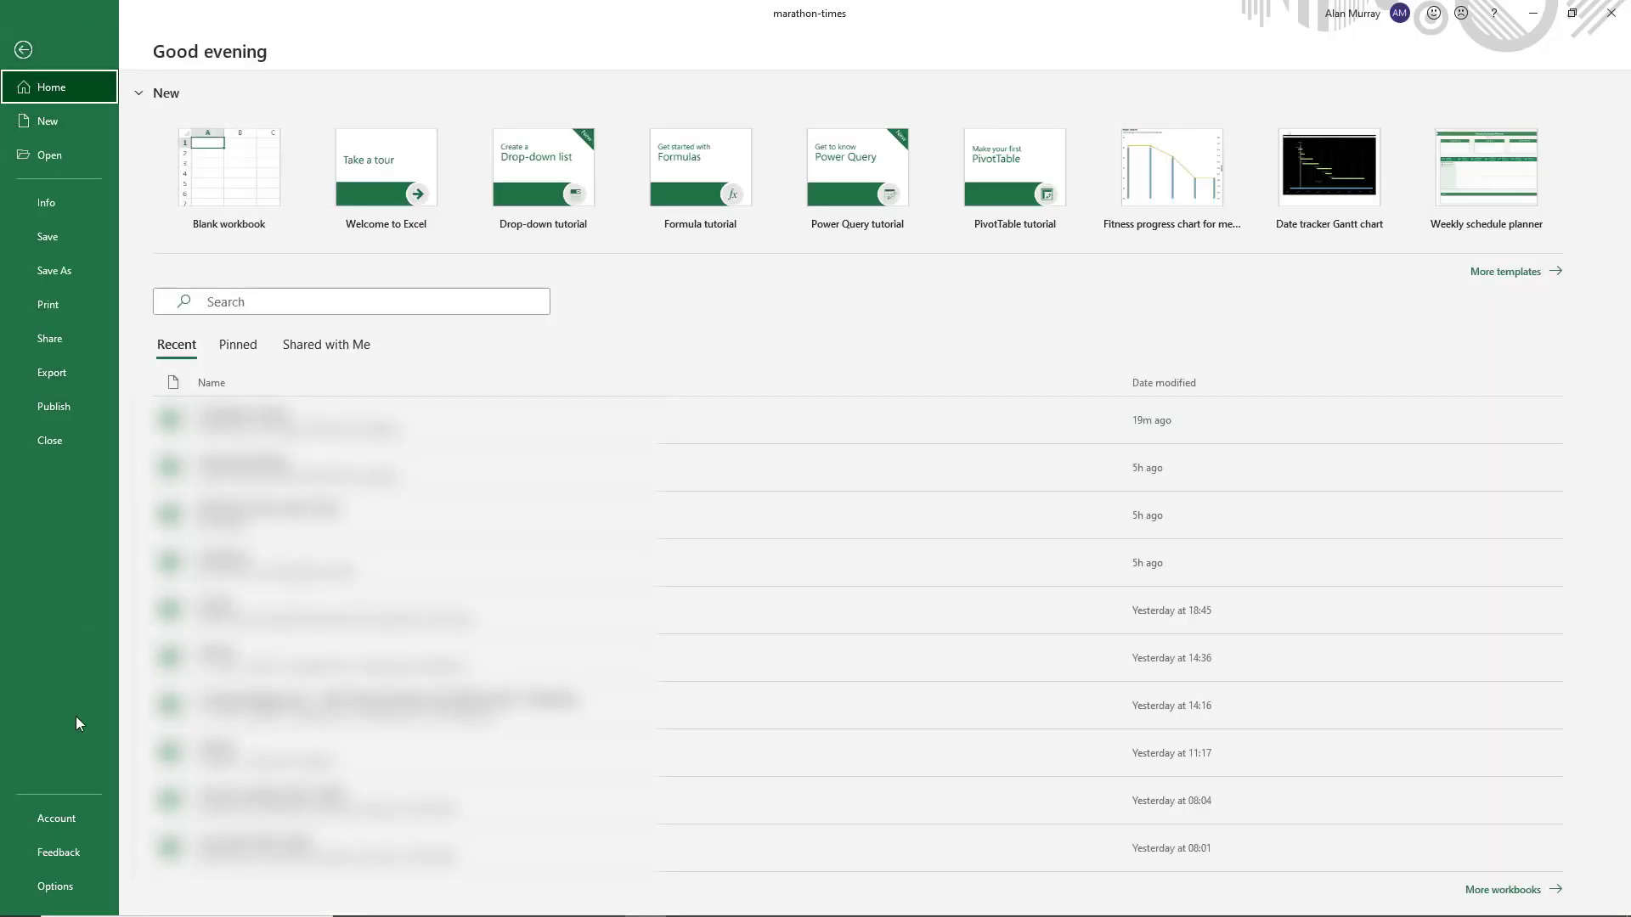
pyautogui.click(54, 886)
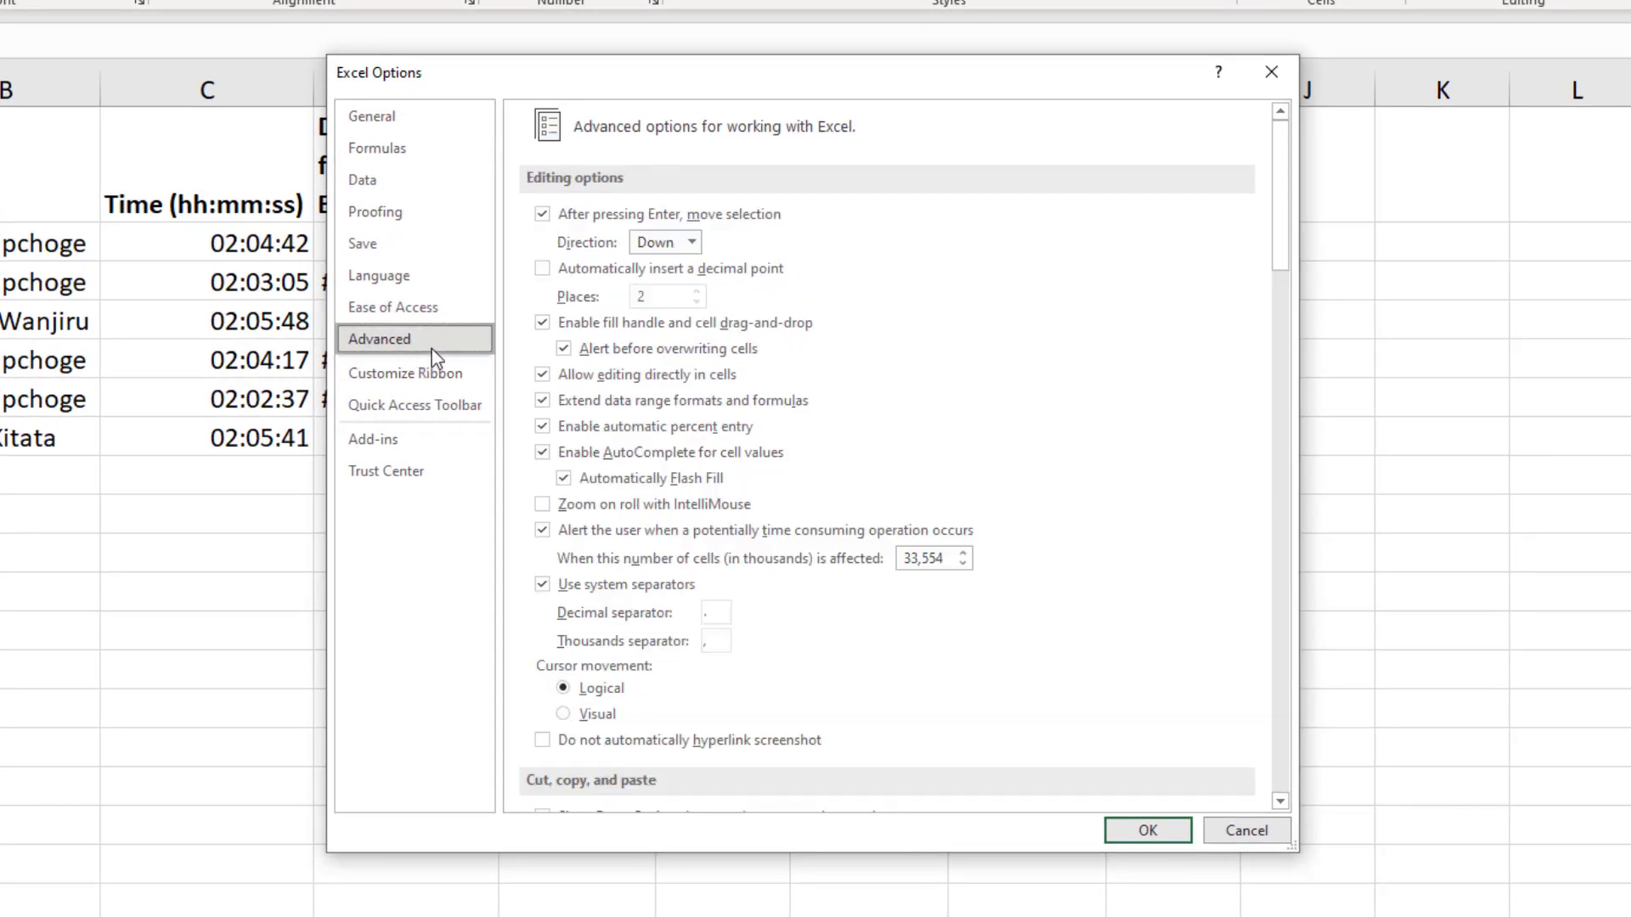
pyautogui.scroll(-3)
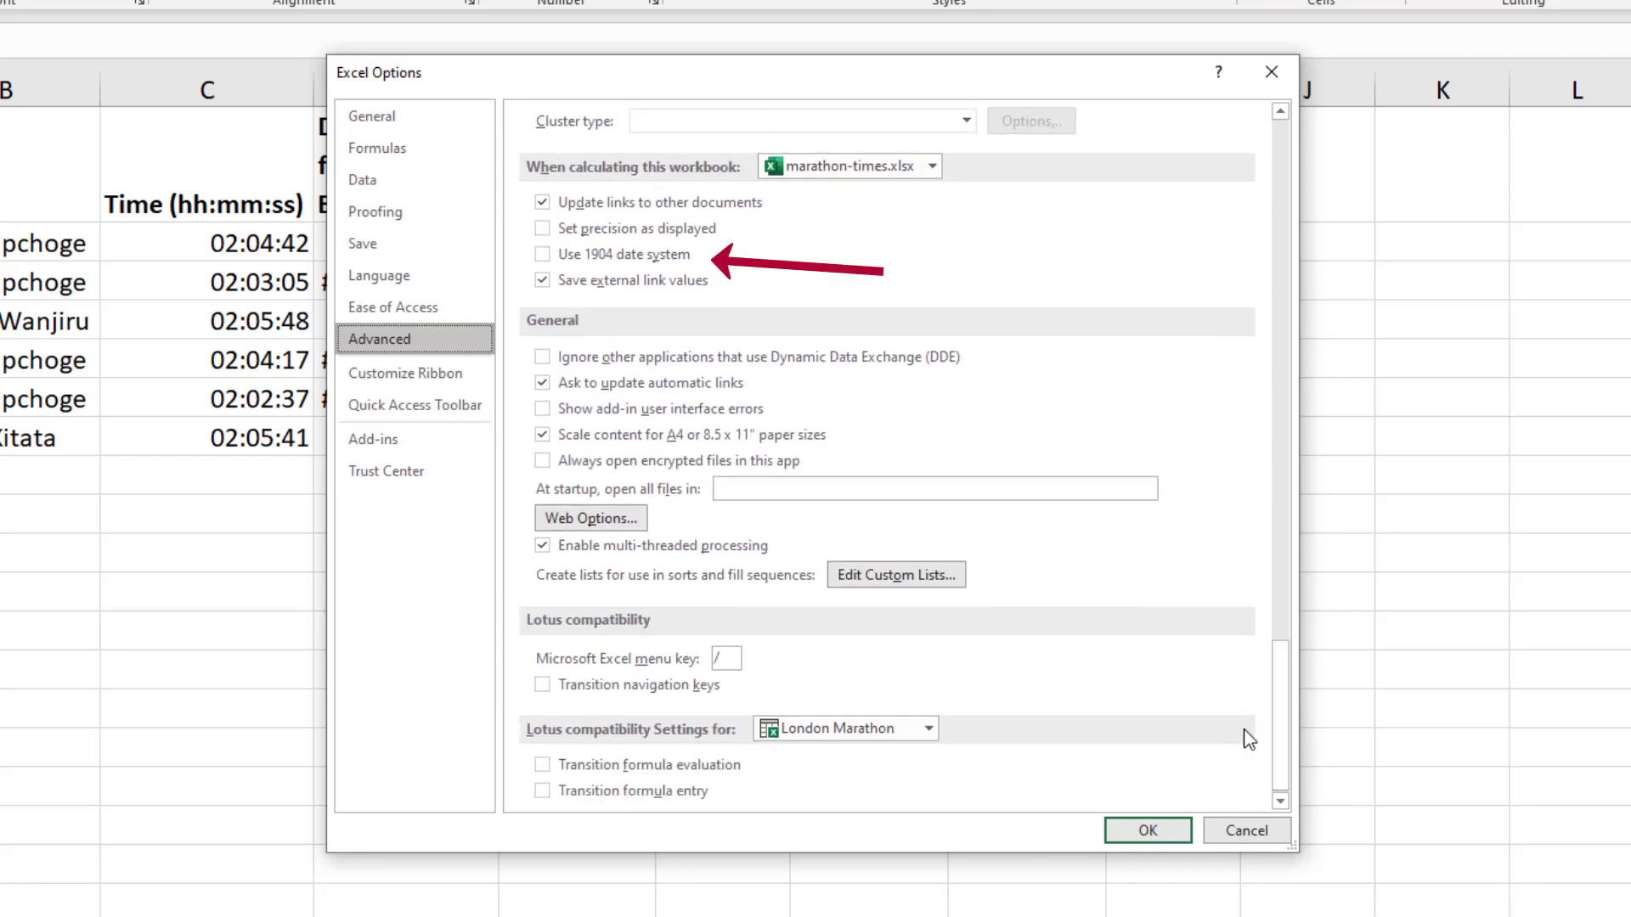
pyautogui.moveTo(998, 394)
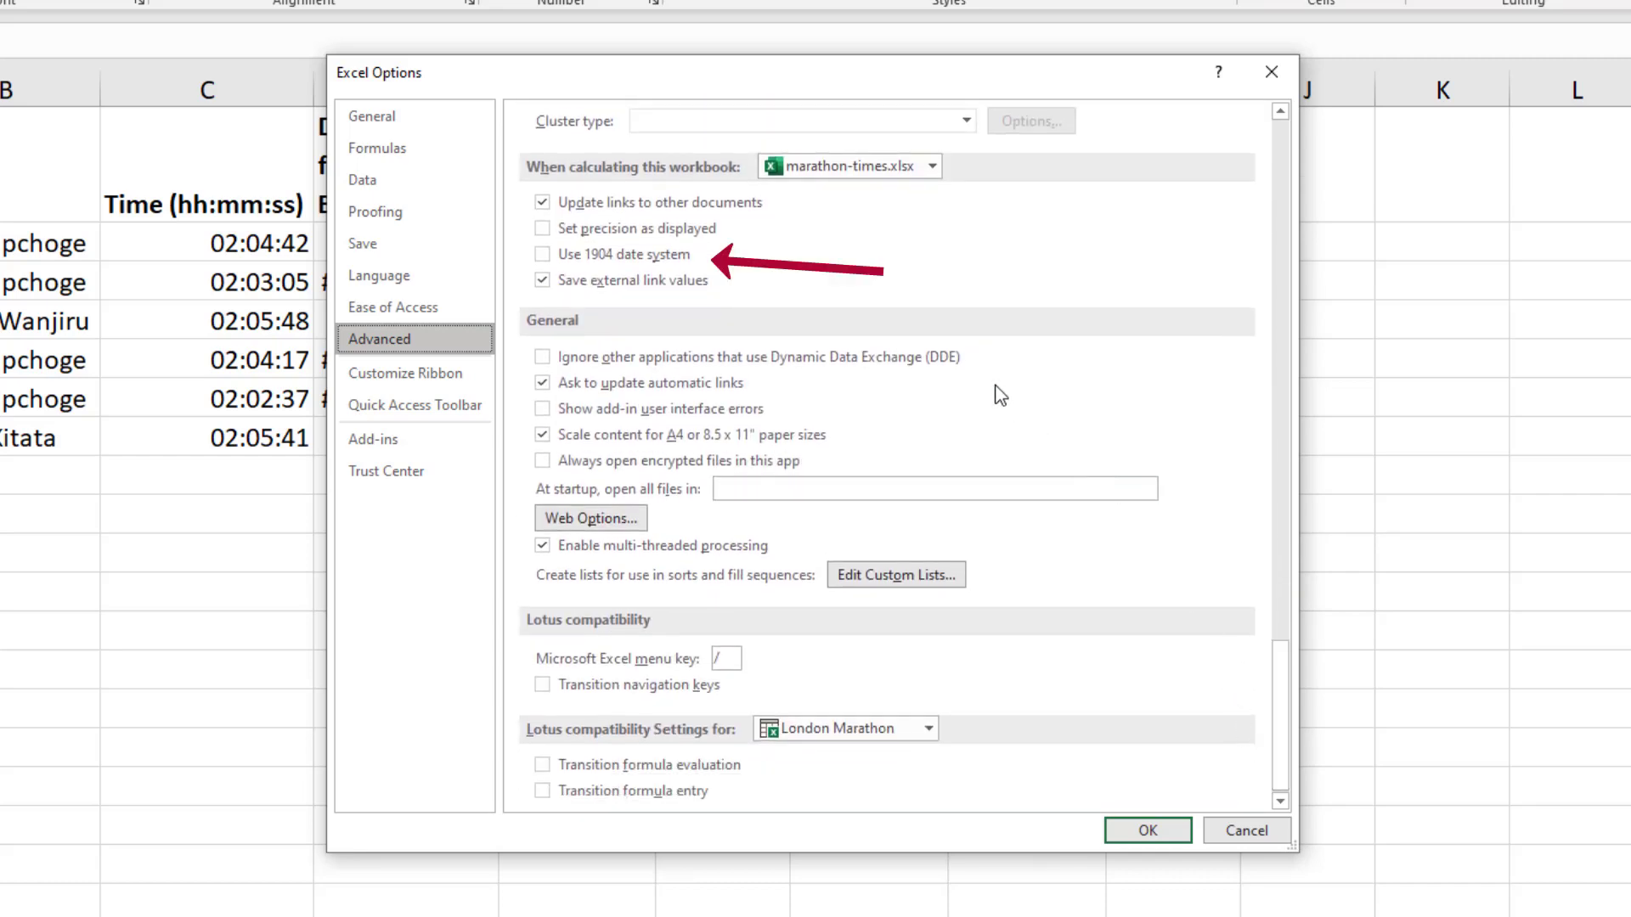
pyautogui.click(542, 254)
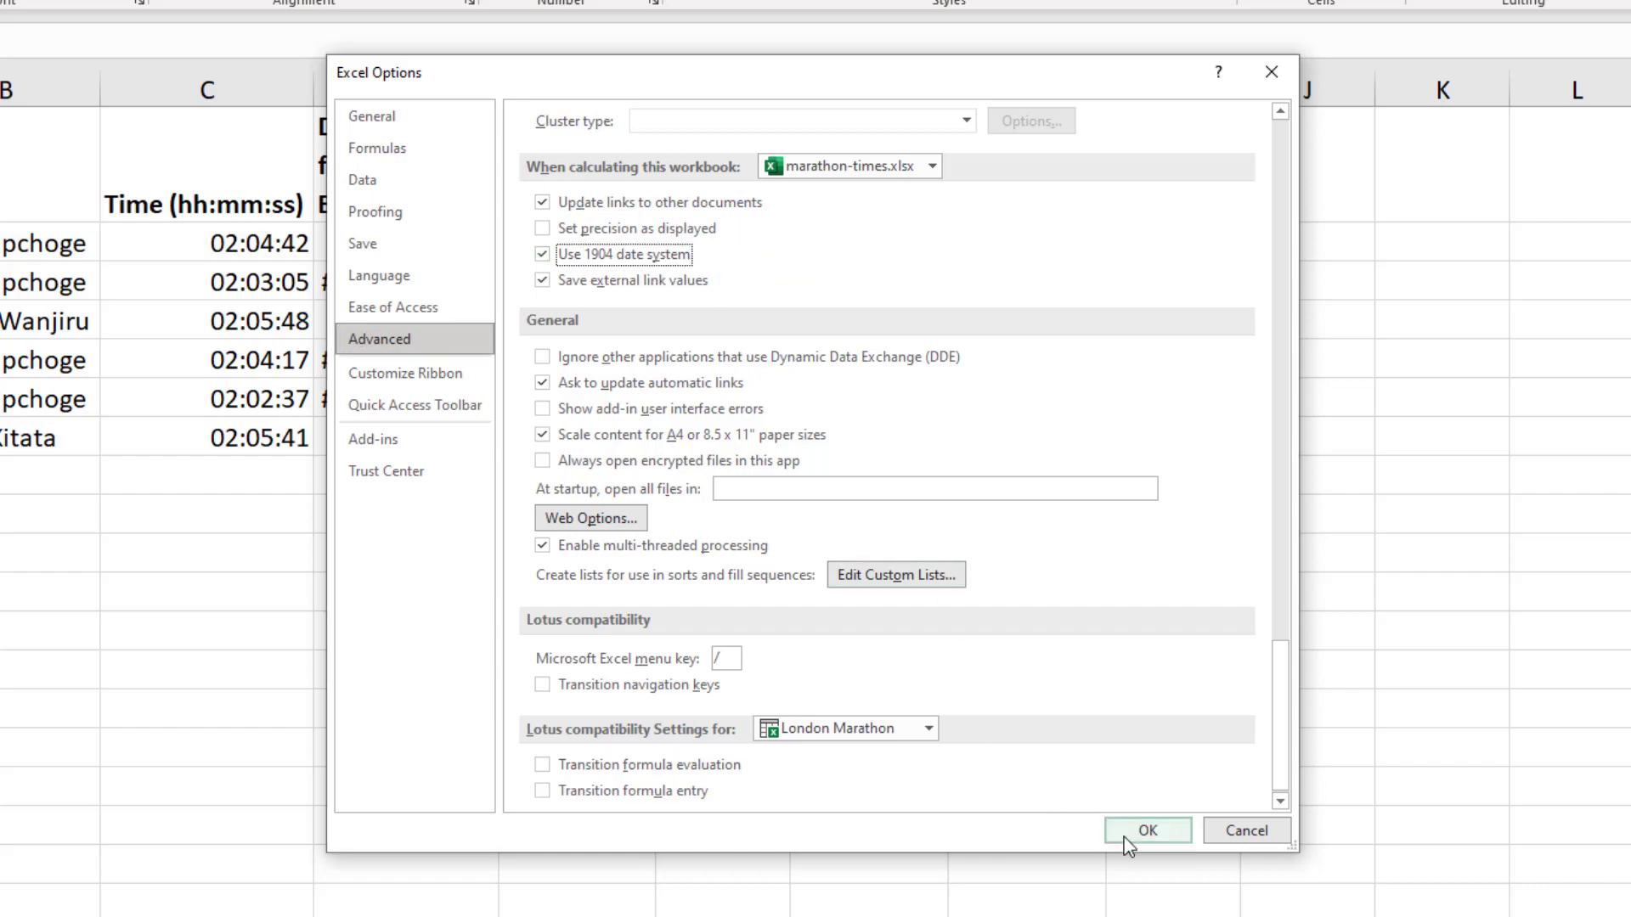
pyautogui.click(1146, 830)
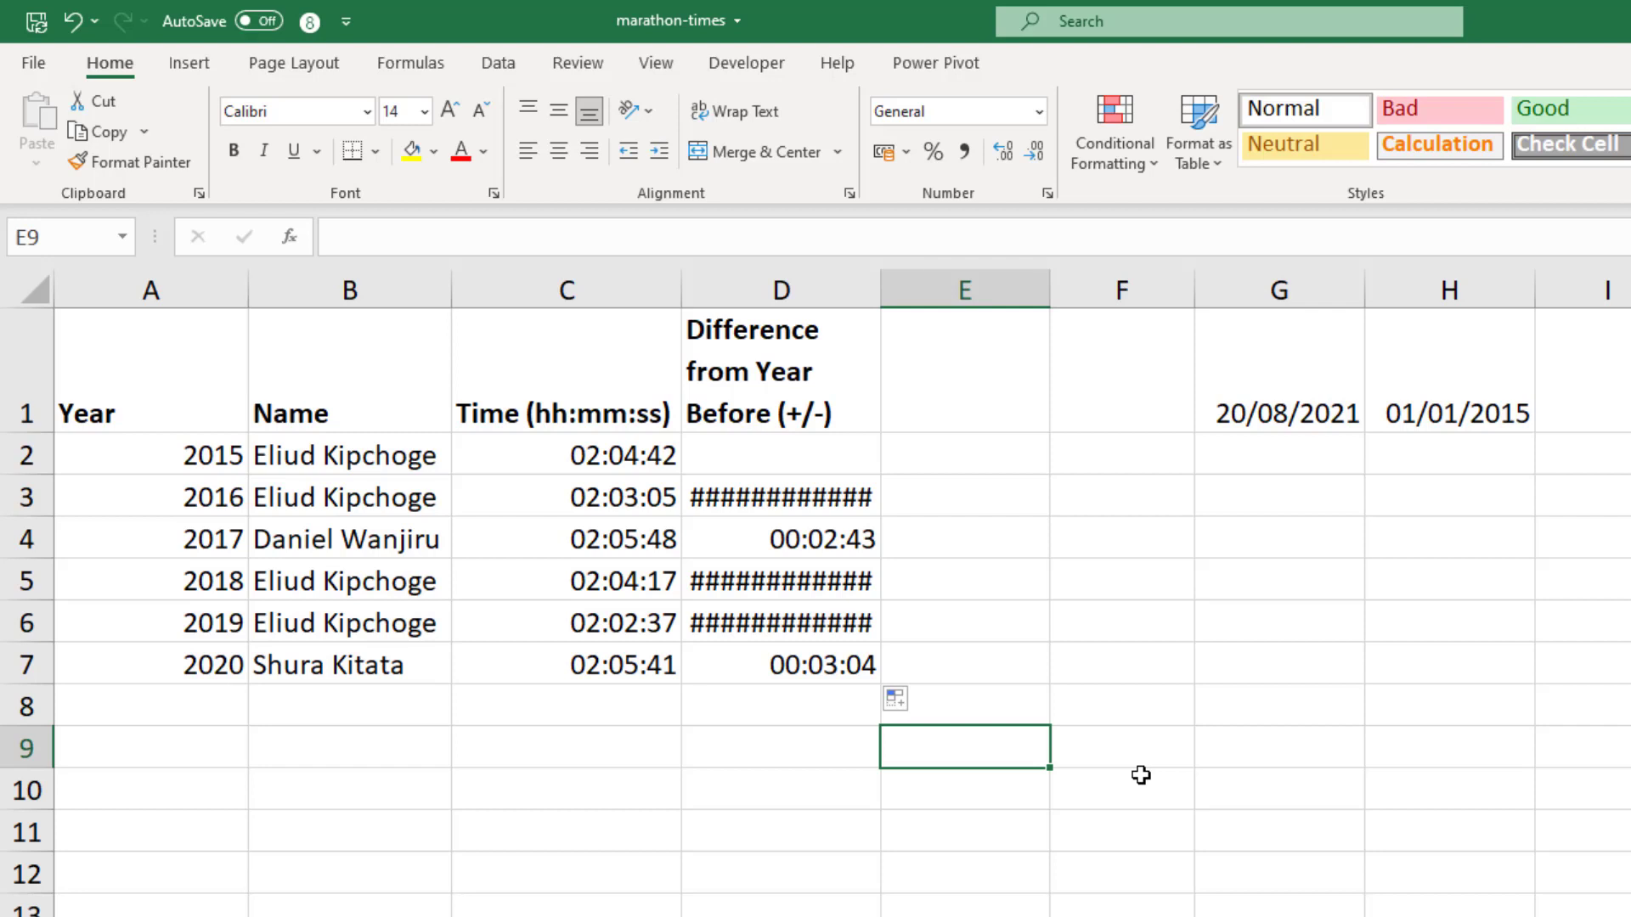
pyautogui.moveTo(1126, 750)
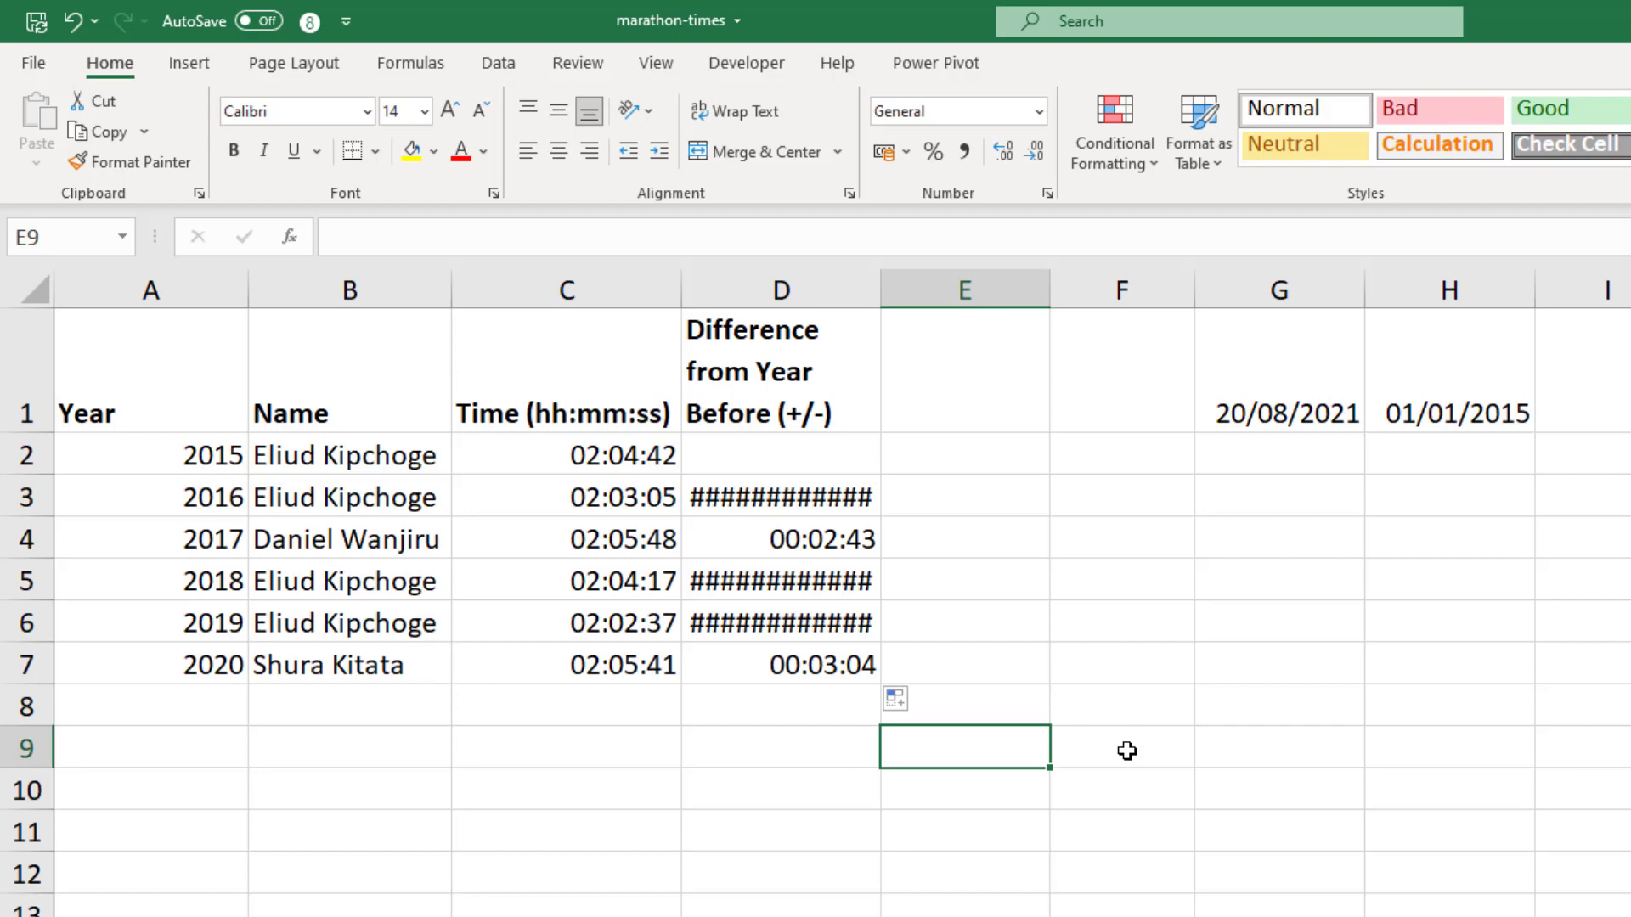
# - Type the IF condition C3-C2>=0 in D3, with TEXT(C3-C2,"mm:ss") as the true branch
pyautogui.write('=C3-C2')
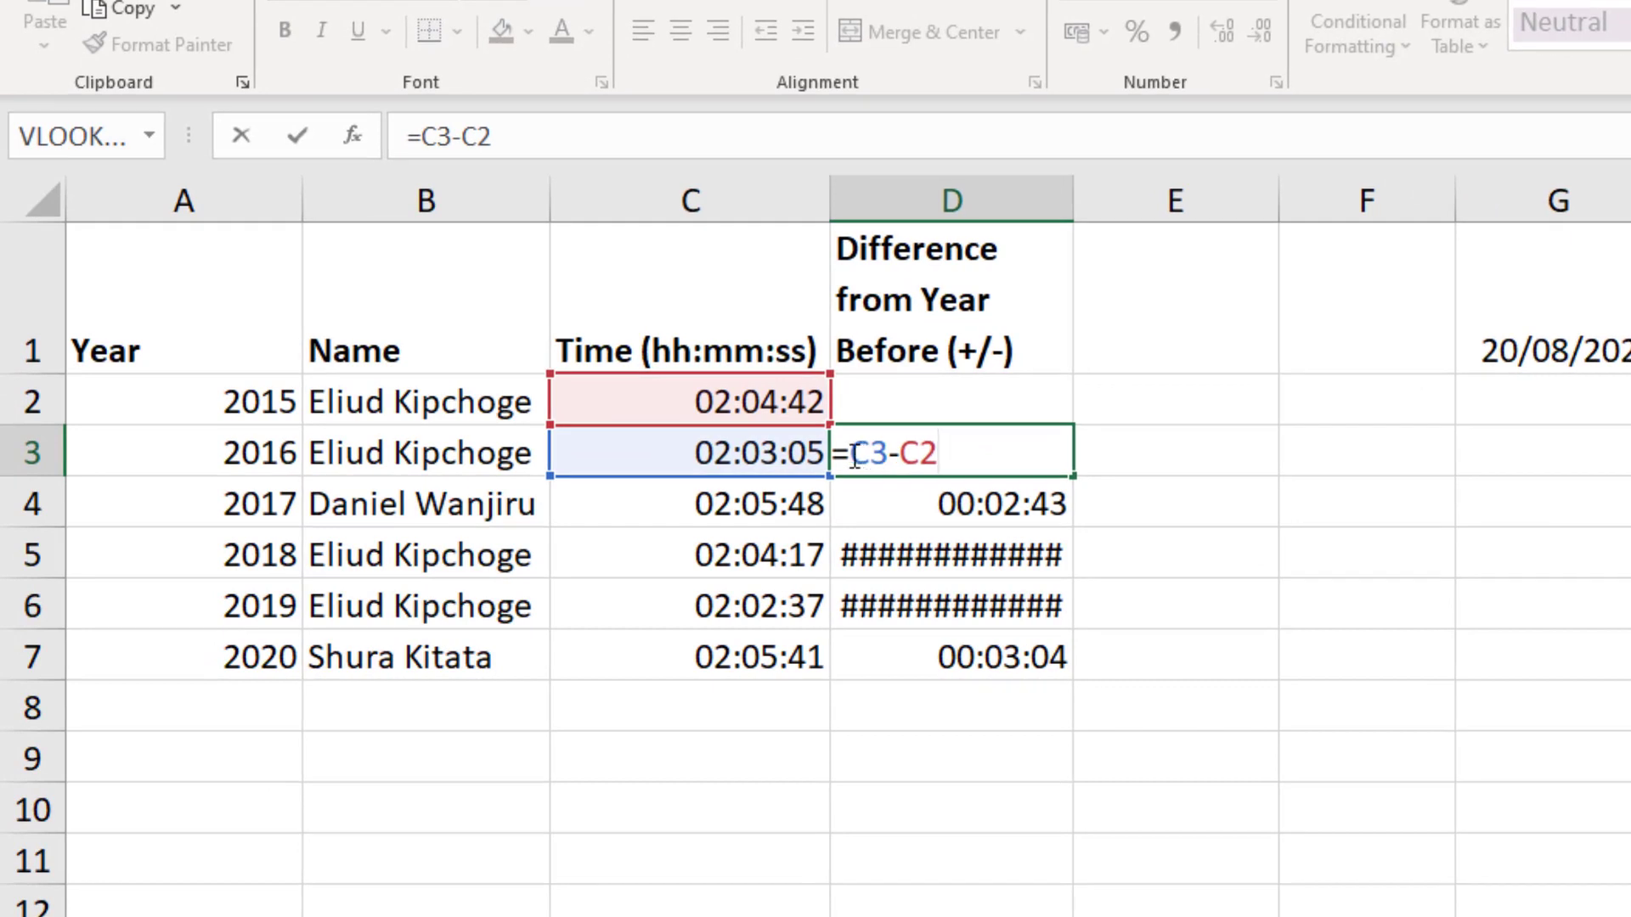
pyautogui.write('if(')
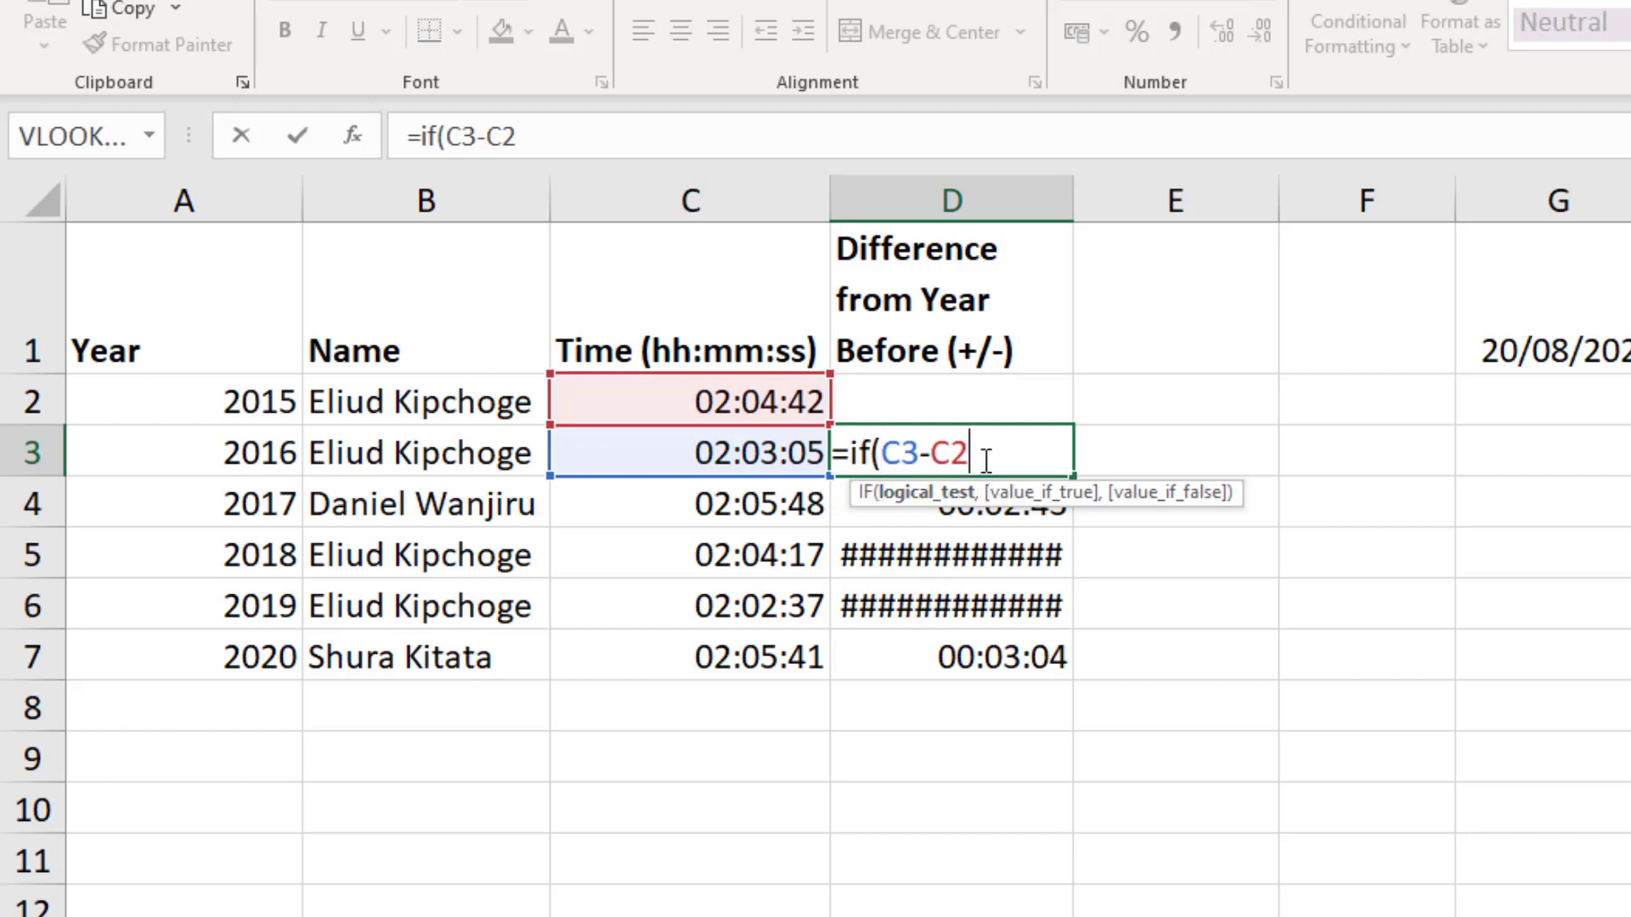
pyautogui.write('>')
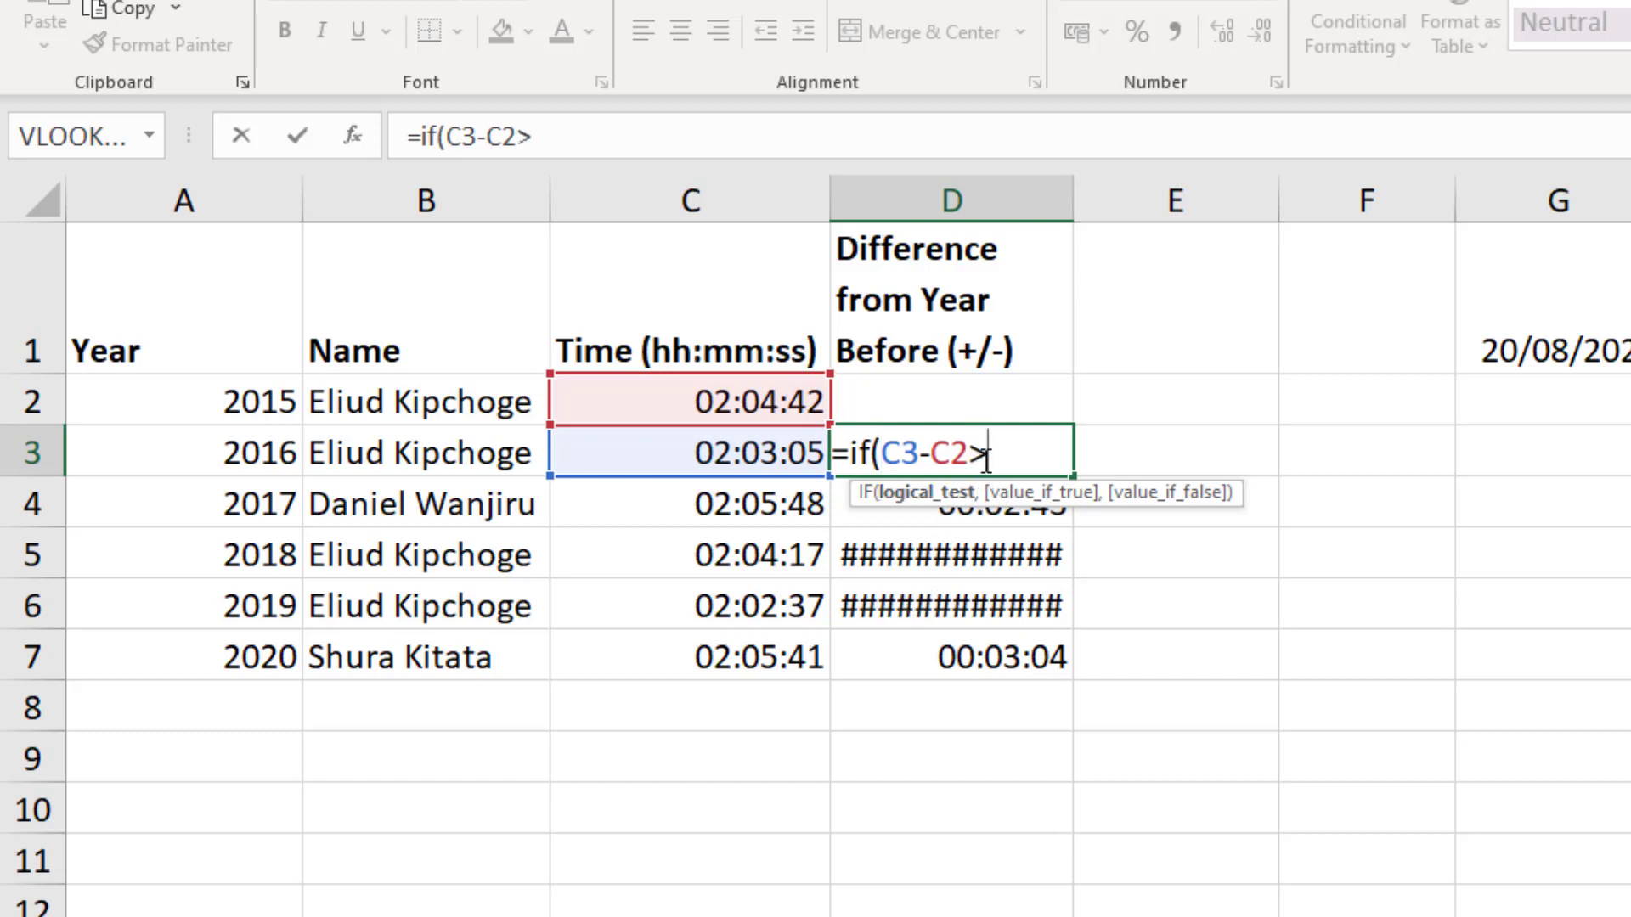
pyautogui.write('=0')
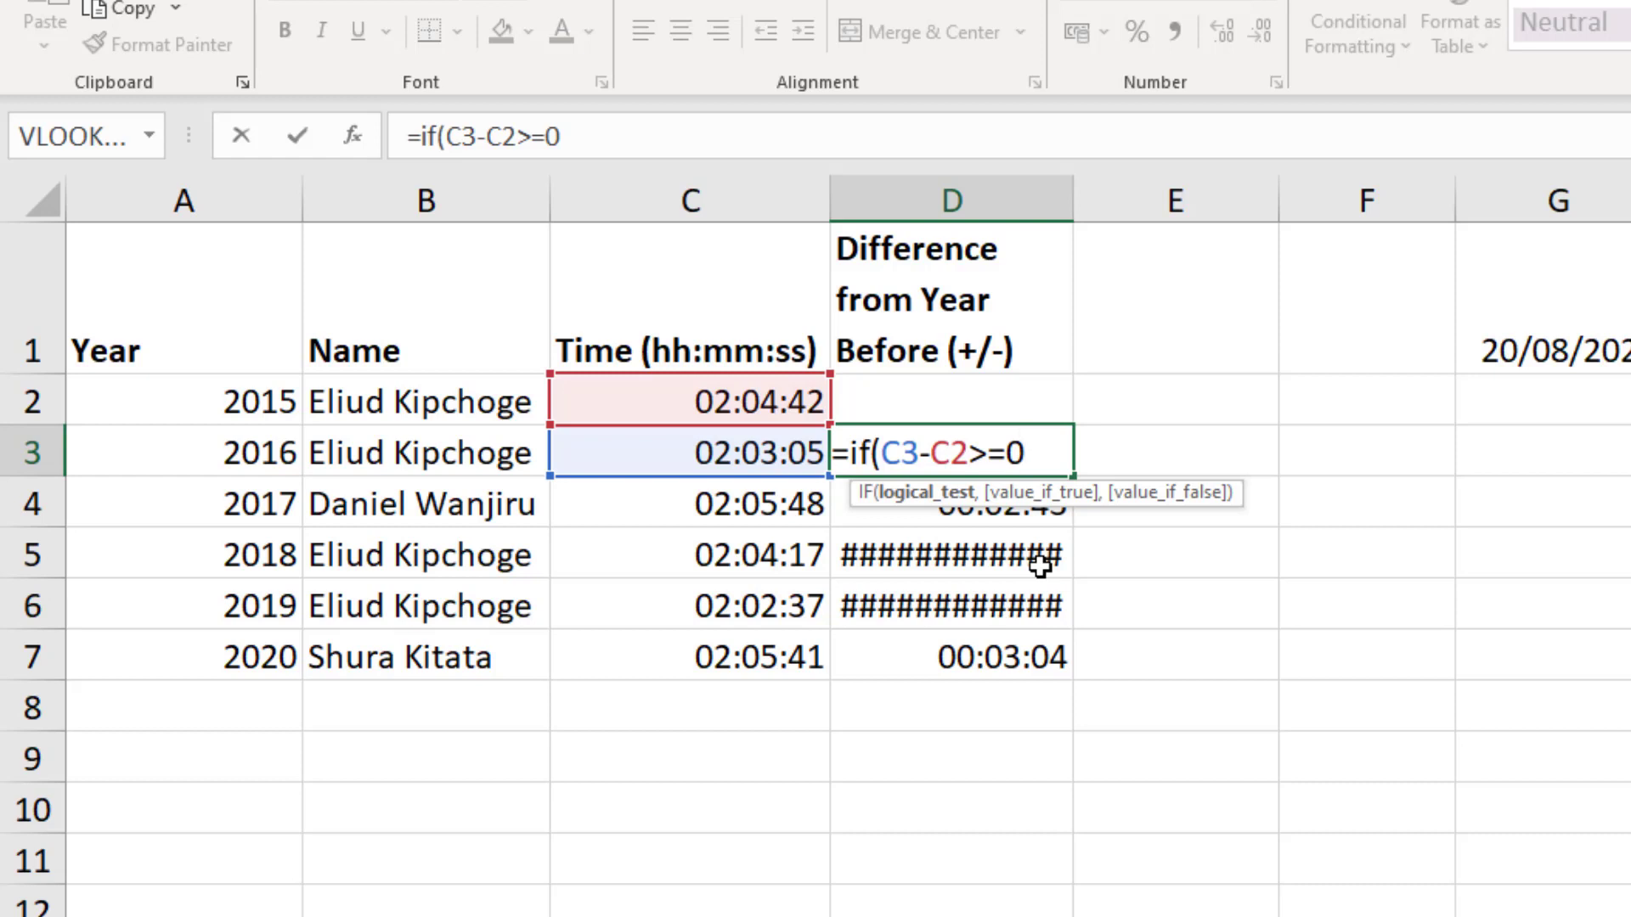
pyautogui.write(',text(')
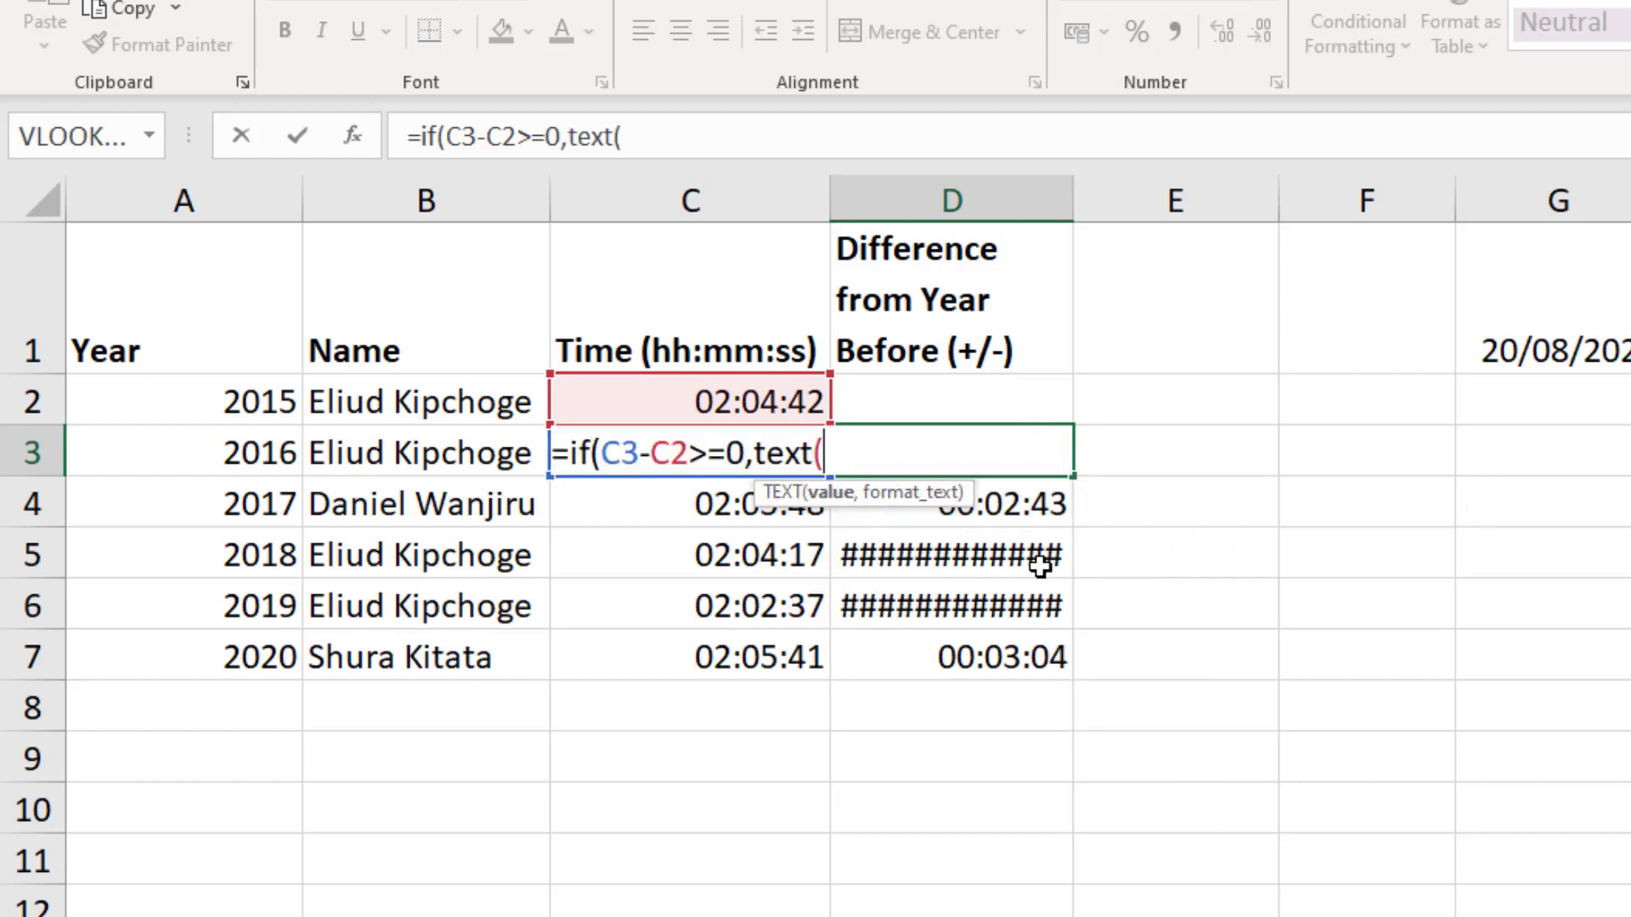
pyautogui.write('3-C')
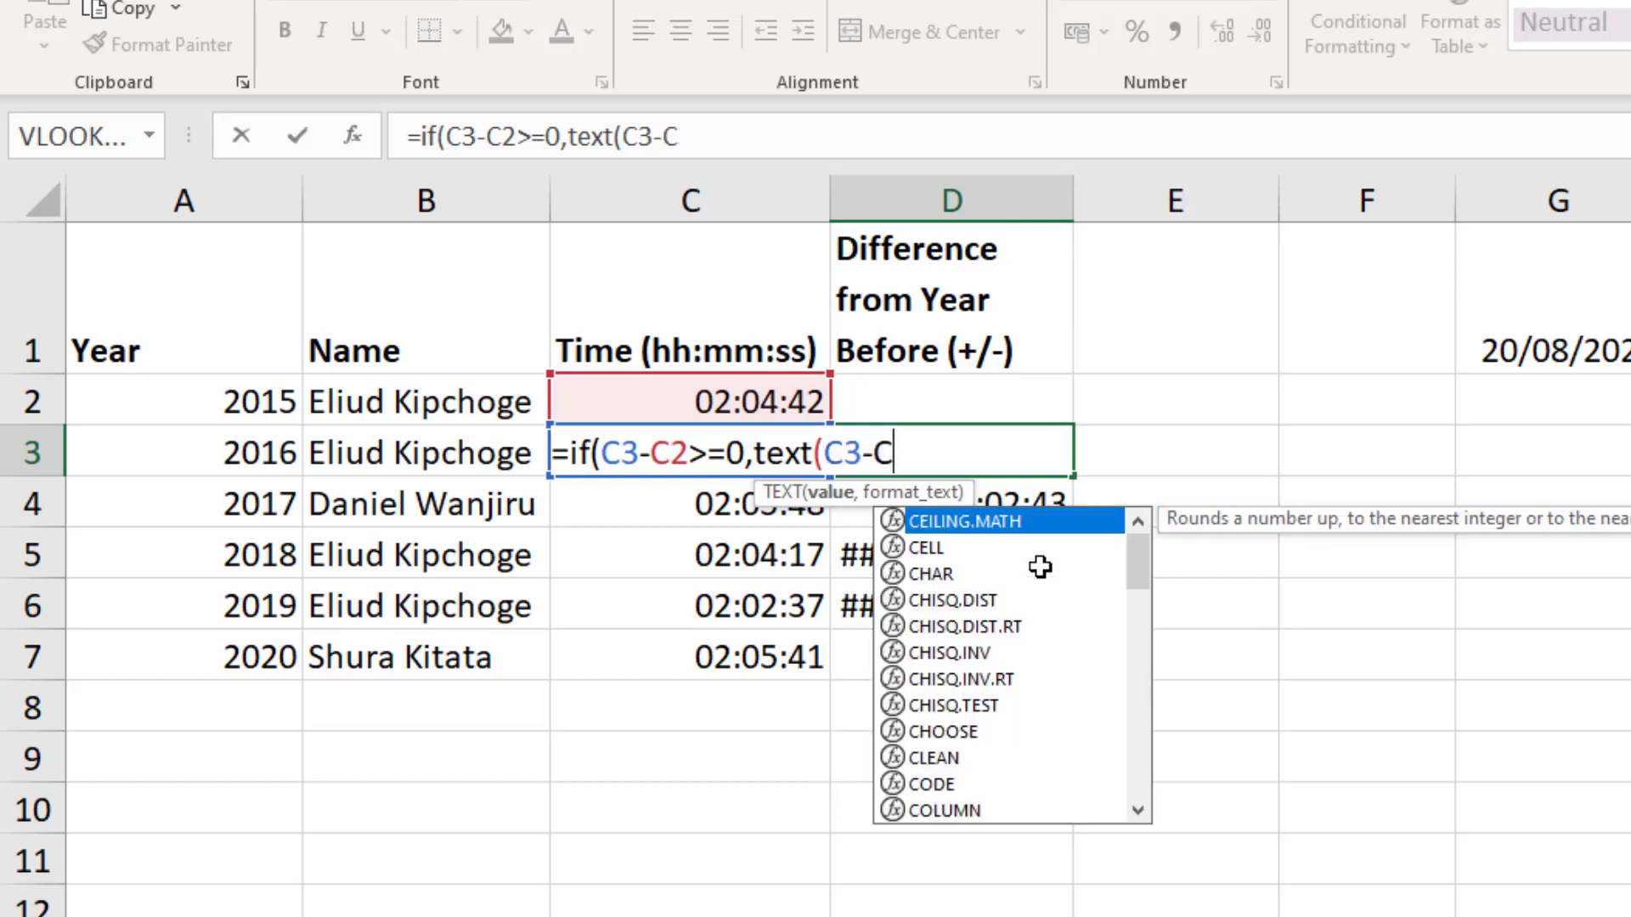
pyautogui.write('2,')
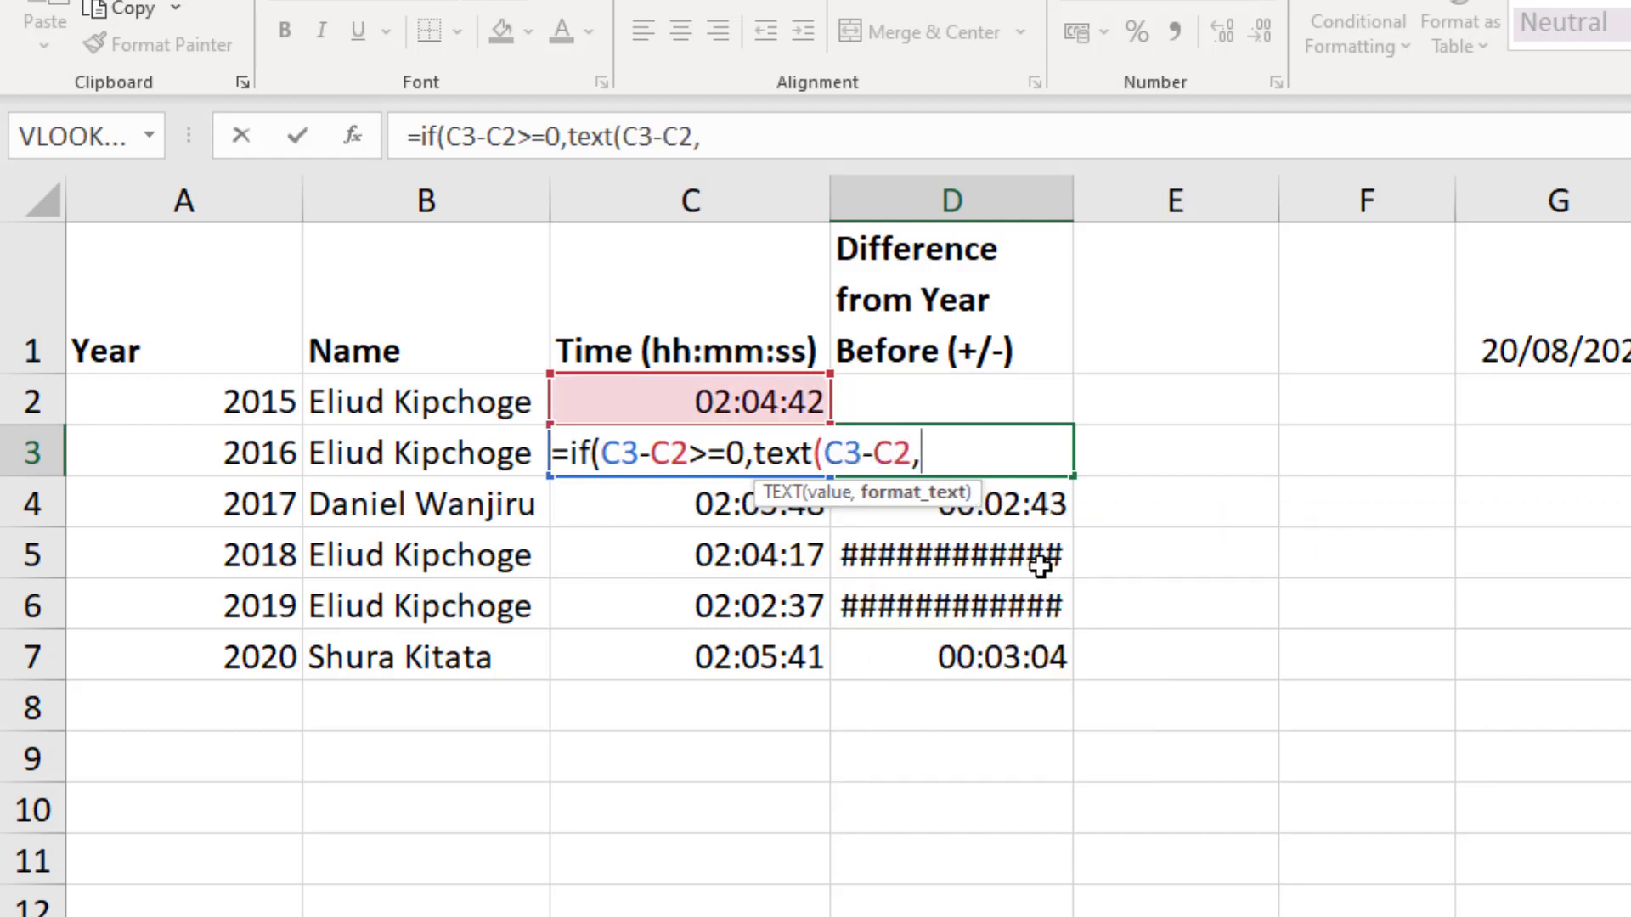
pyautogui.write('"')
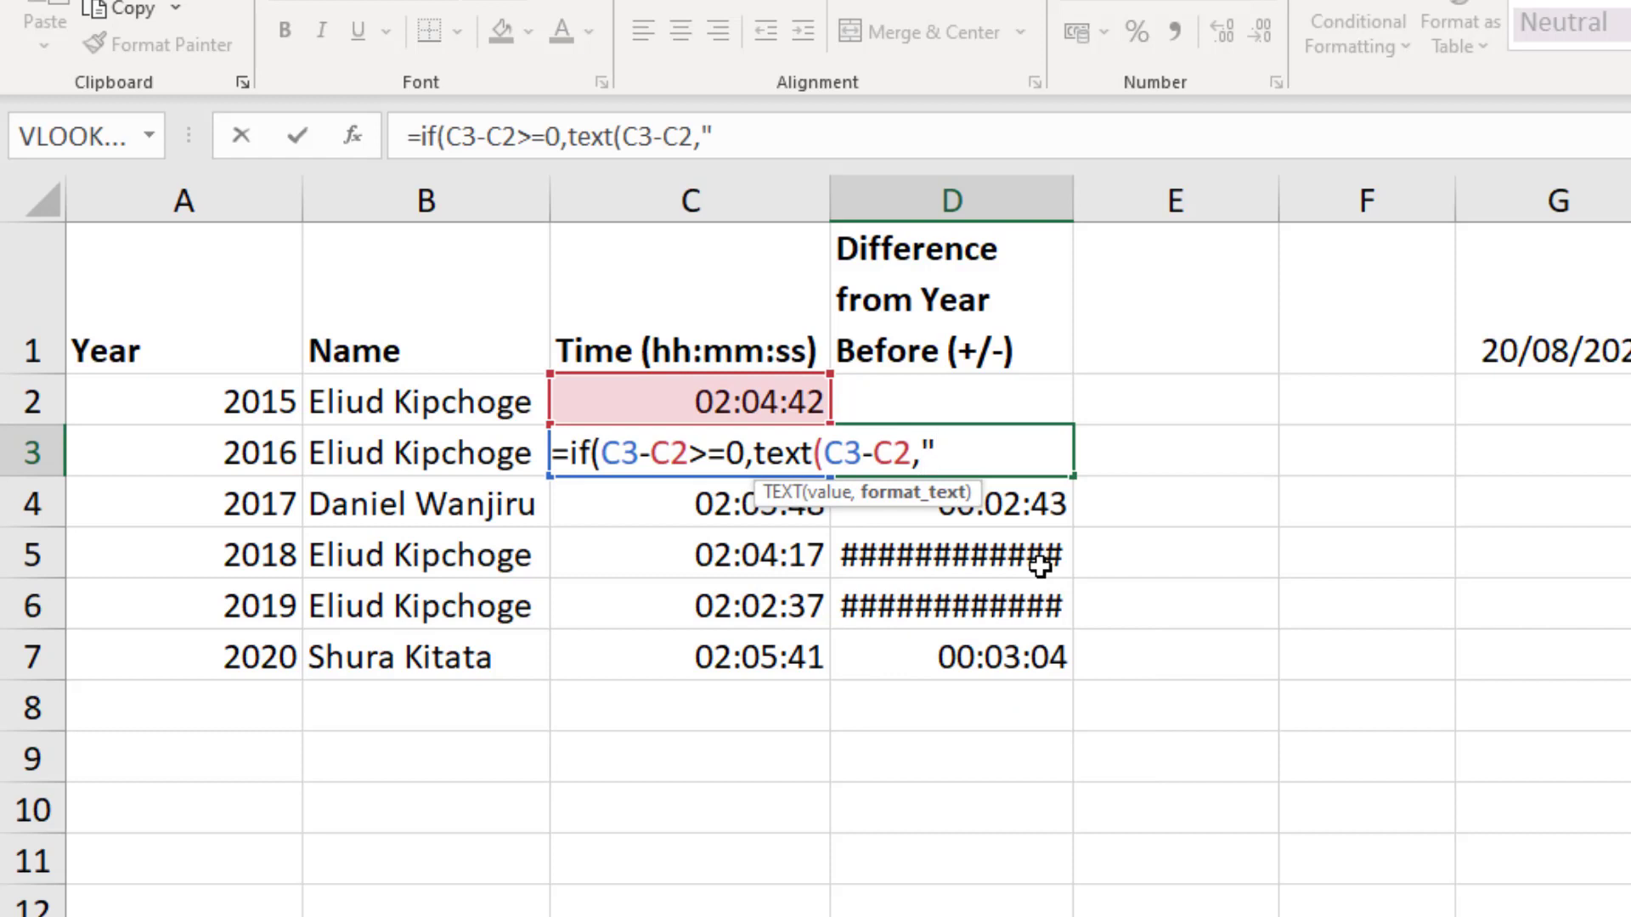
pyautogui.write('mm:ss')
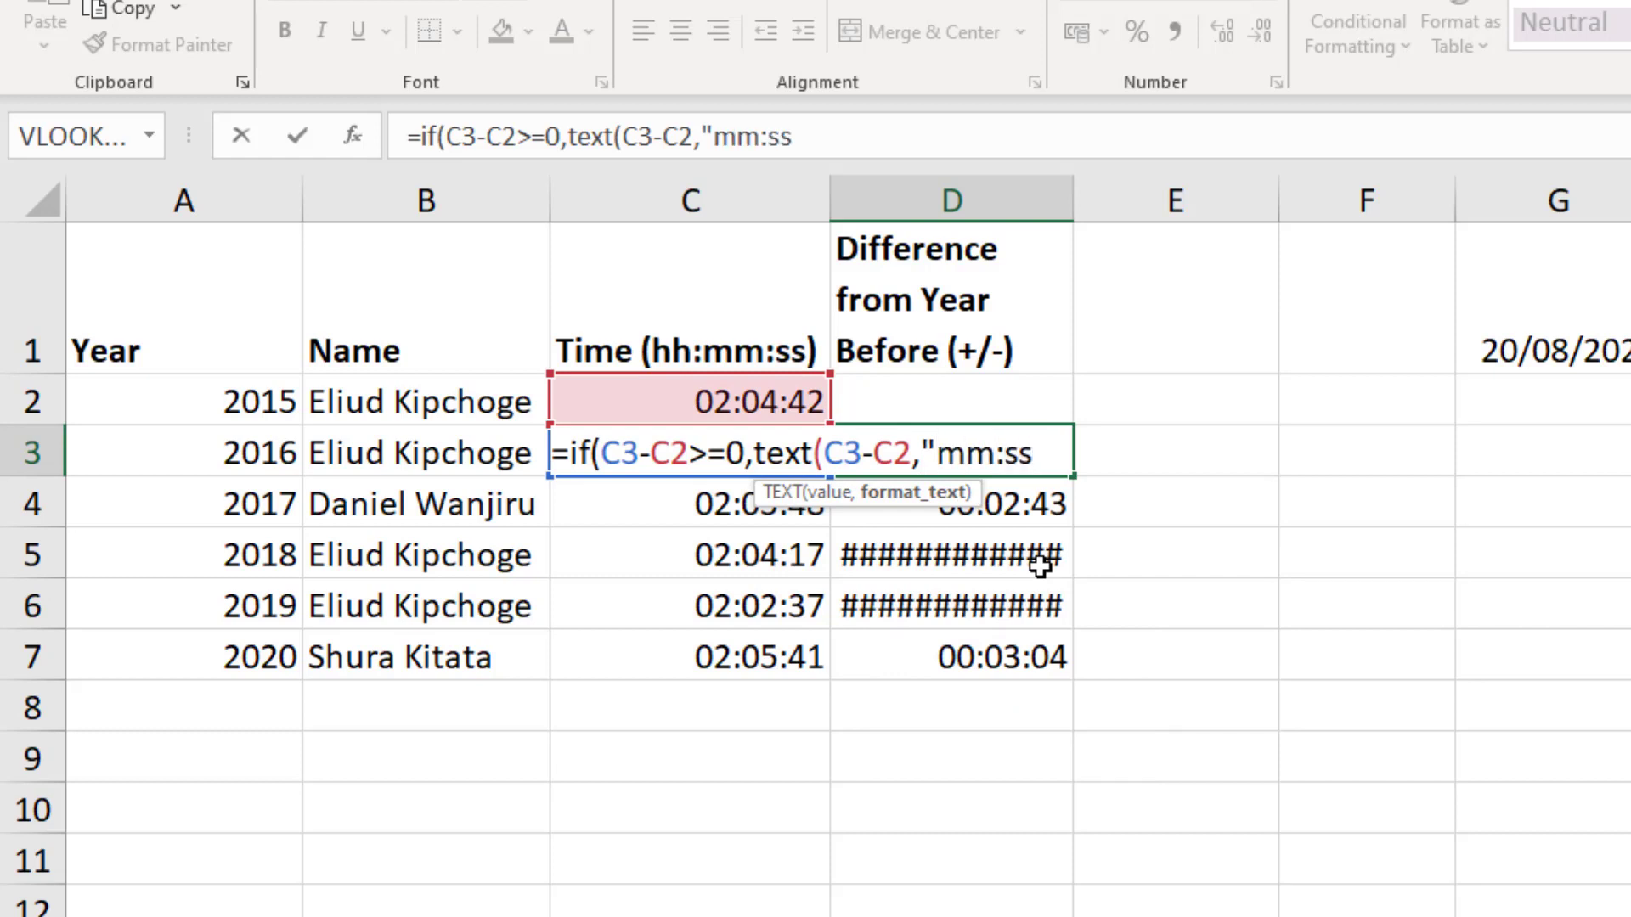
pyautogui.write('"),')
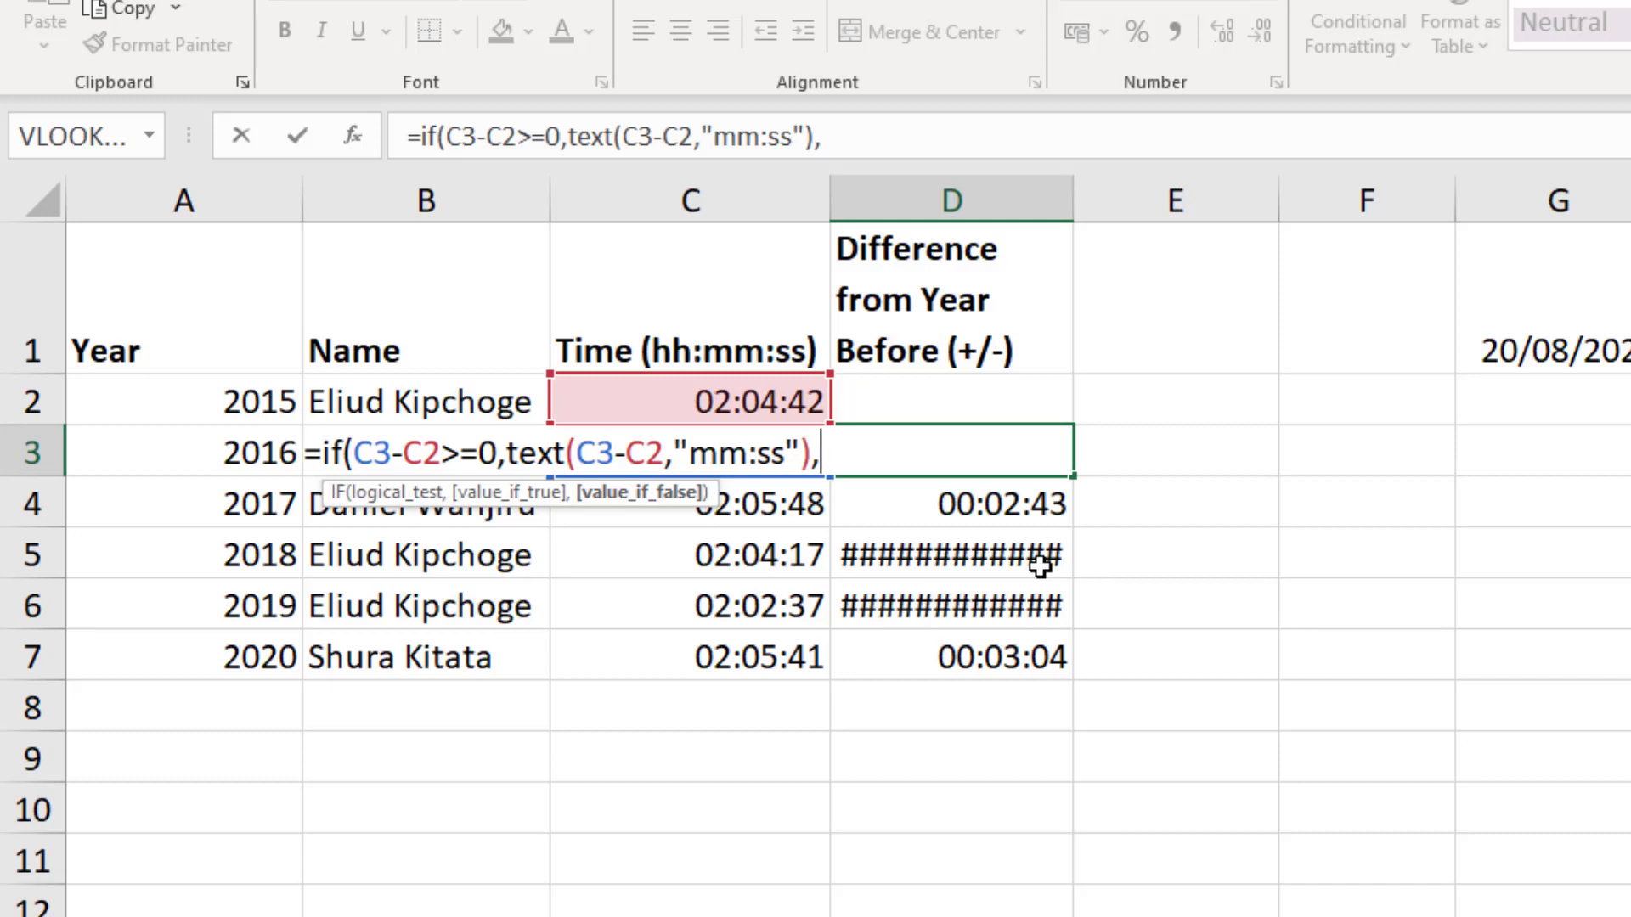
# - Add the false branch TEXT(ABS(C3-C2),"-mm:ss") and close the formula, showing -01:37
pyautogui.write('text(')
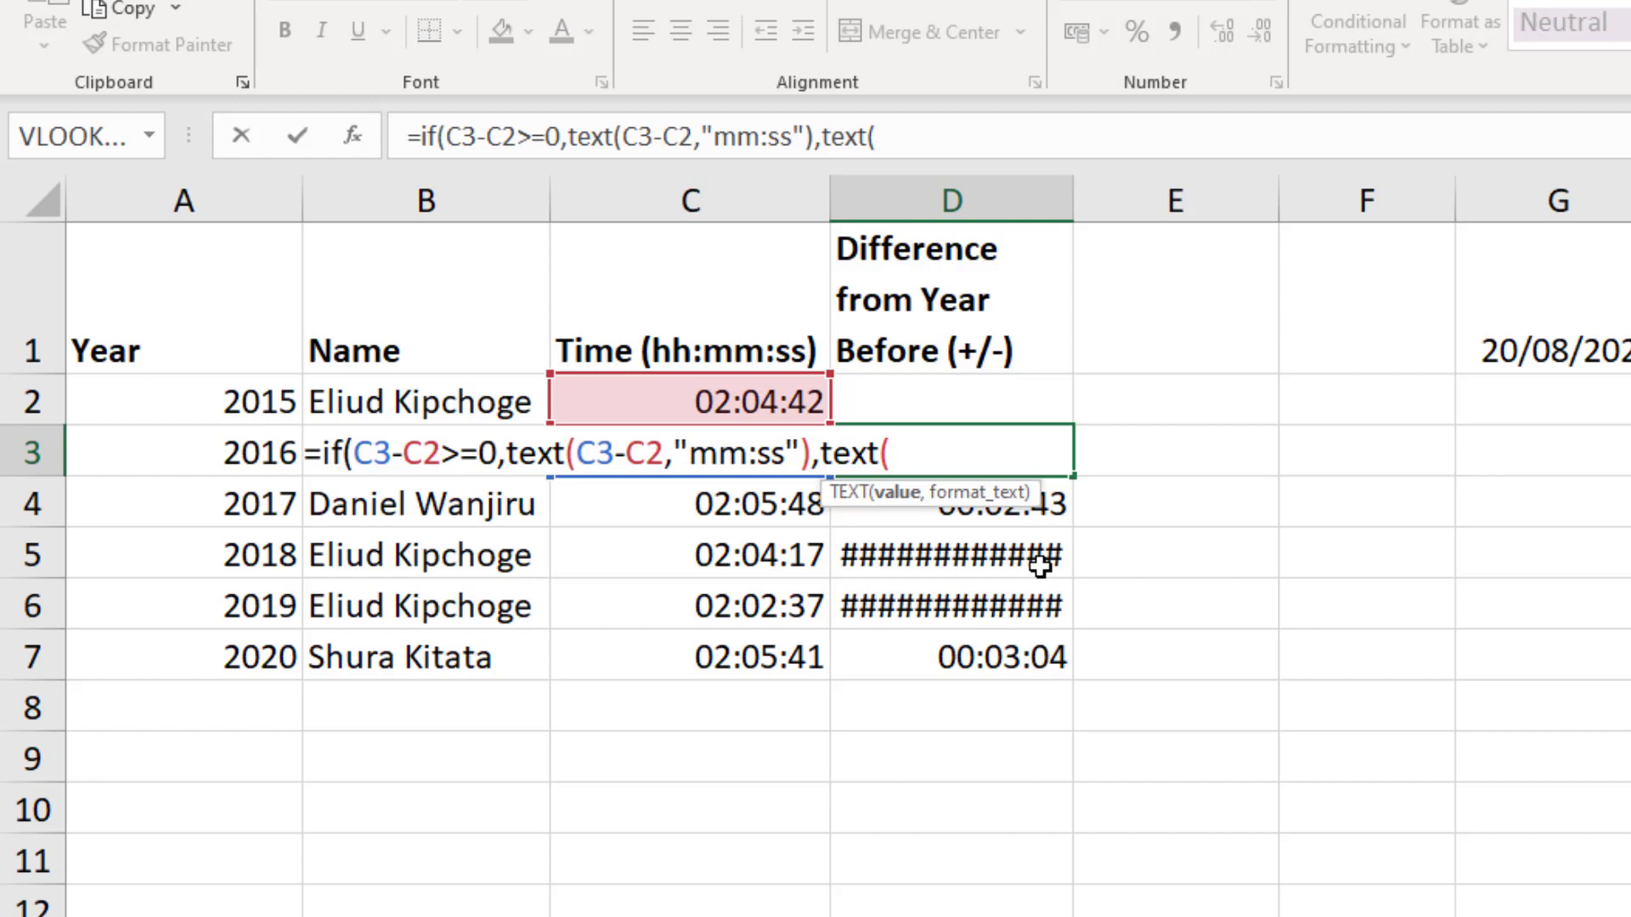
pyautogui.write('abs(C3-C2')
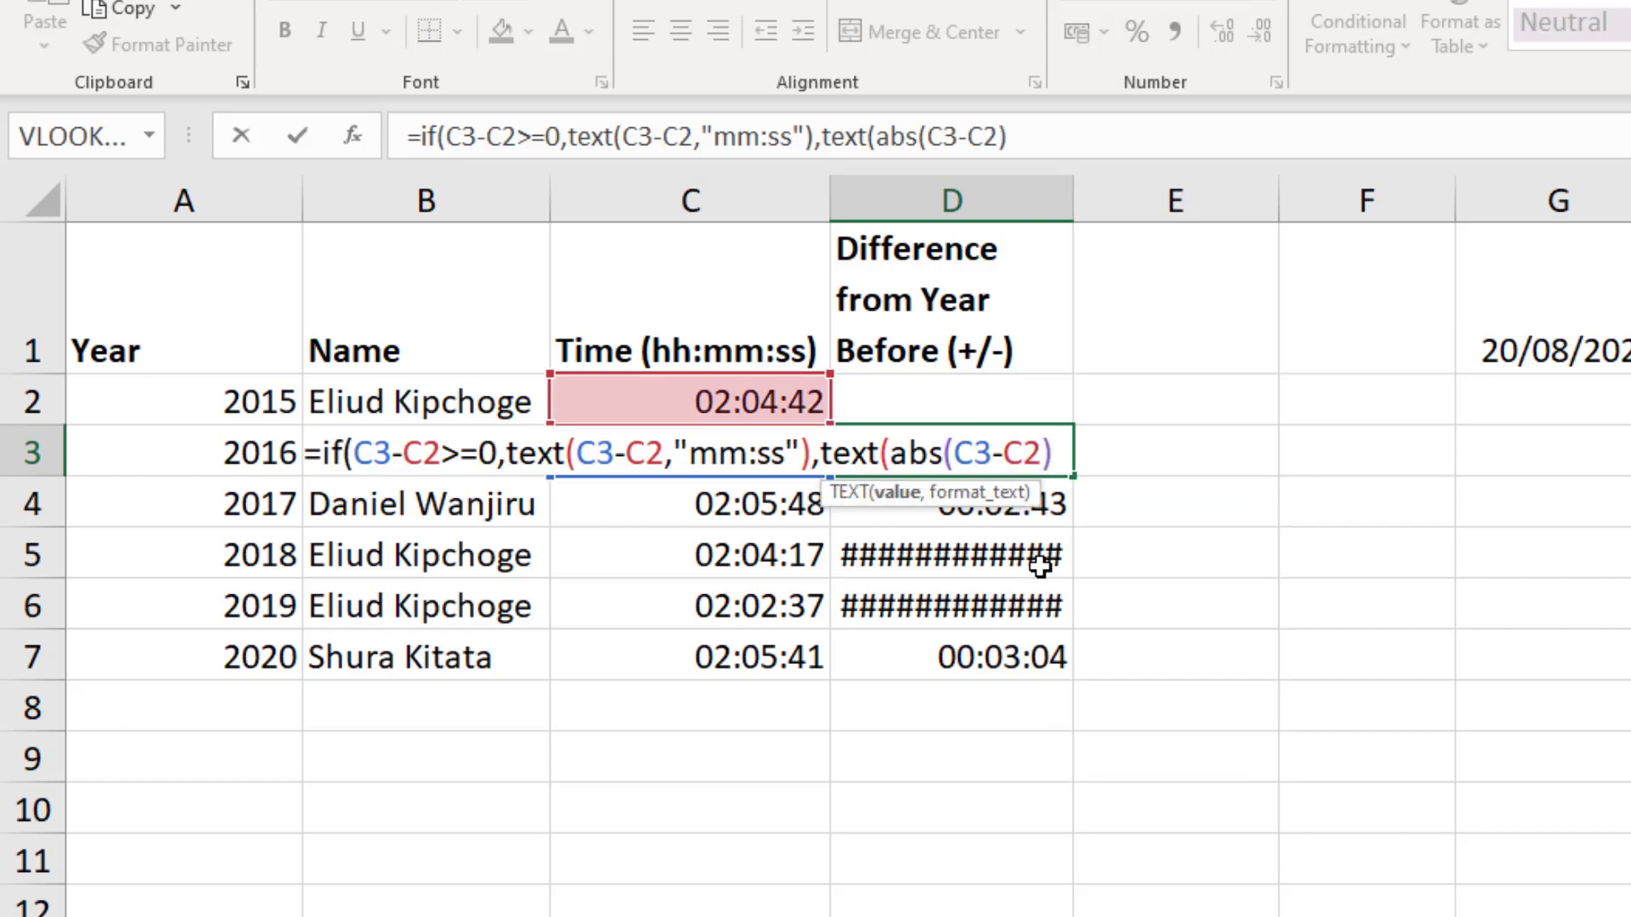
pyautogui.write(',"mm')
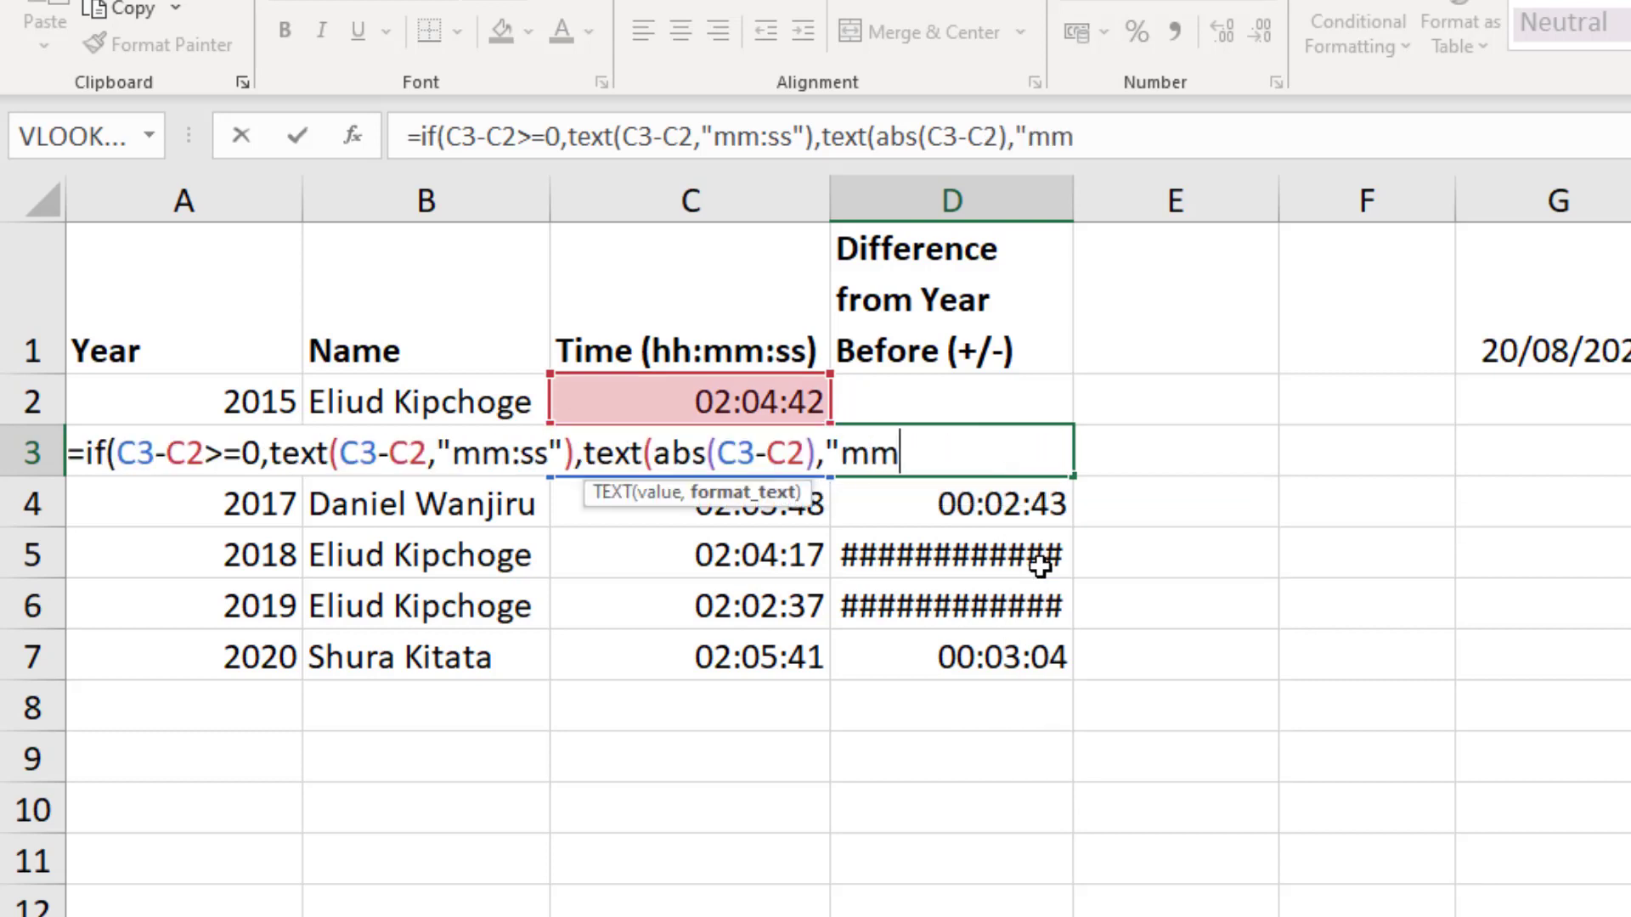
pyautogui.write('-')
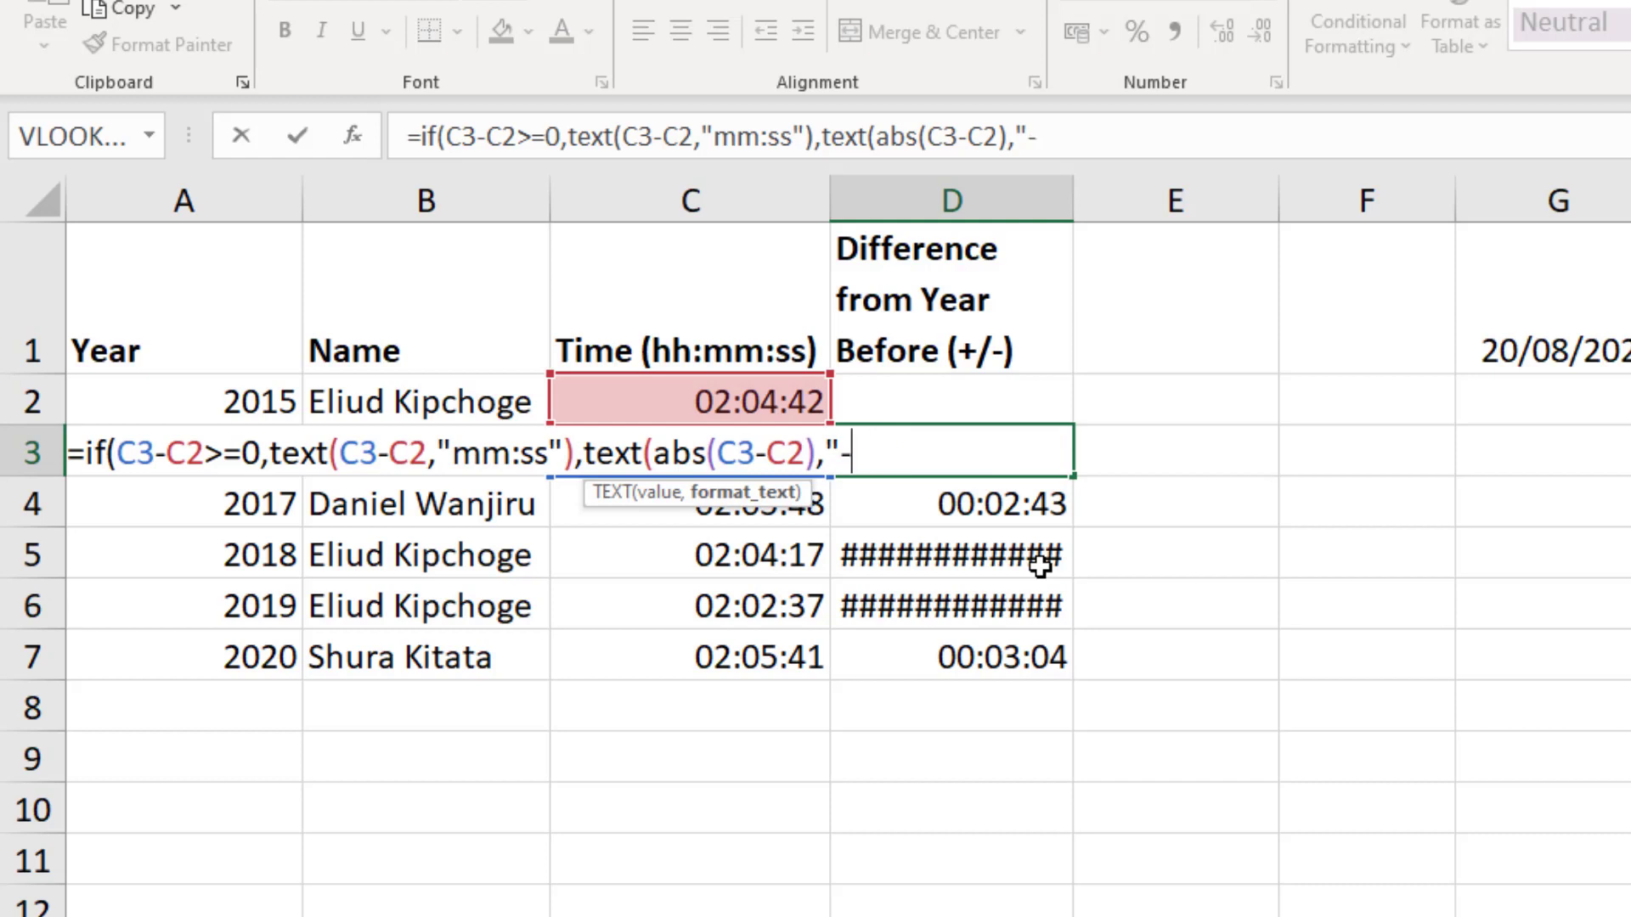
pyautogui.write('mm:')
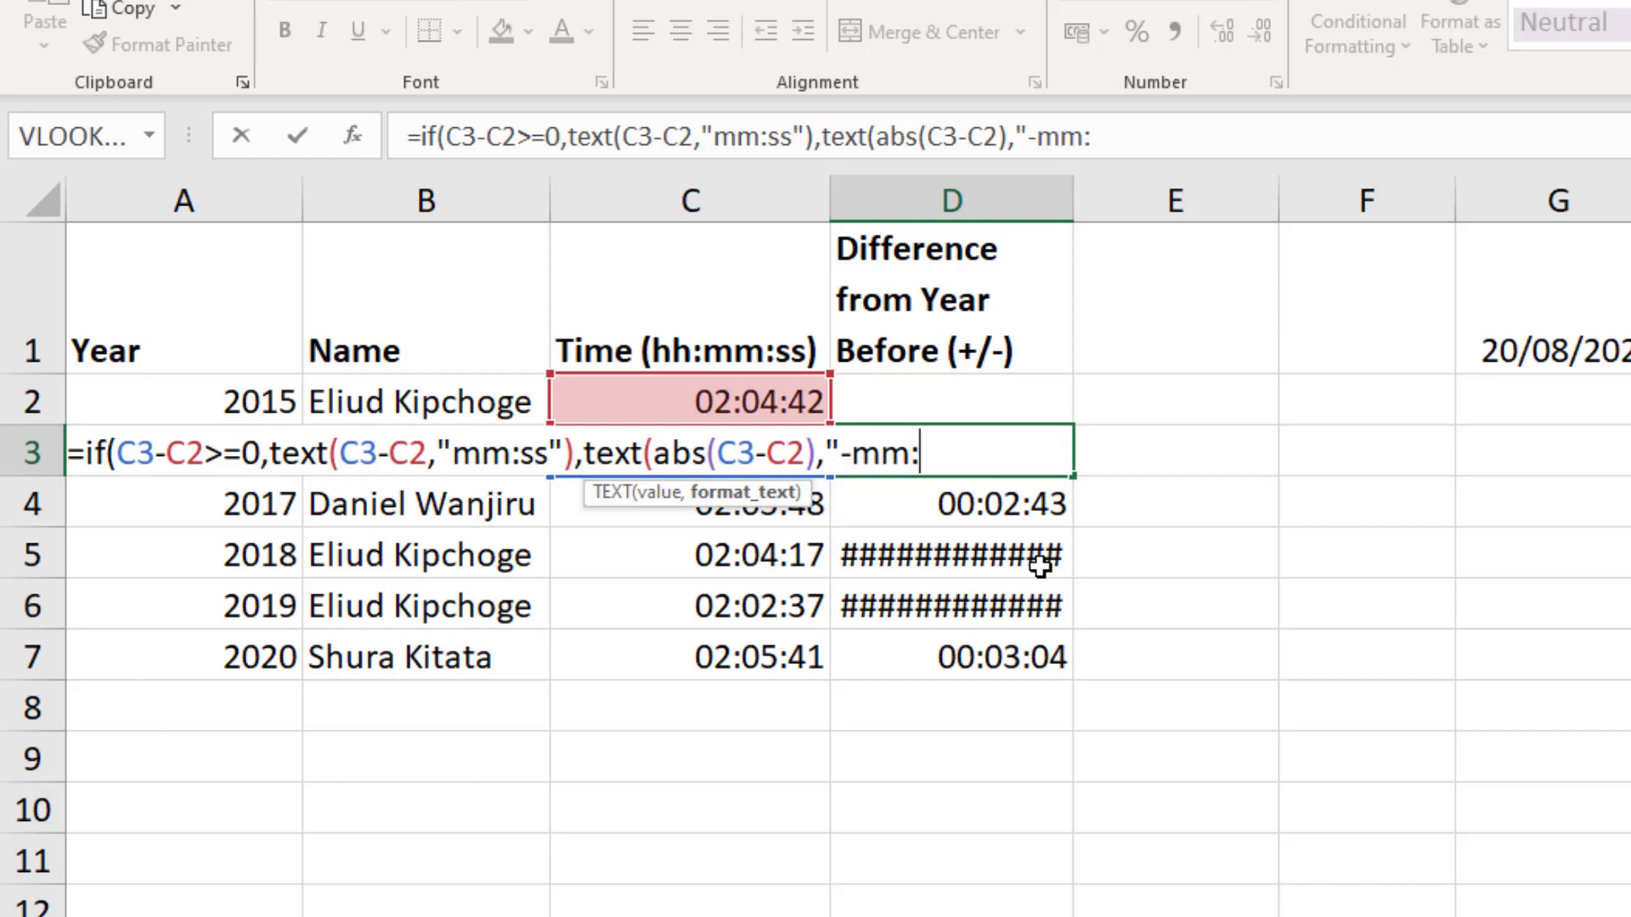
pyautogui.write('ss")')
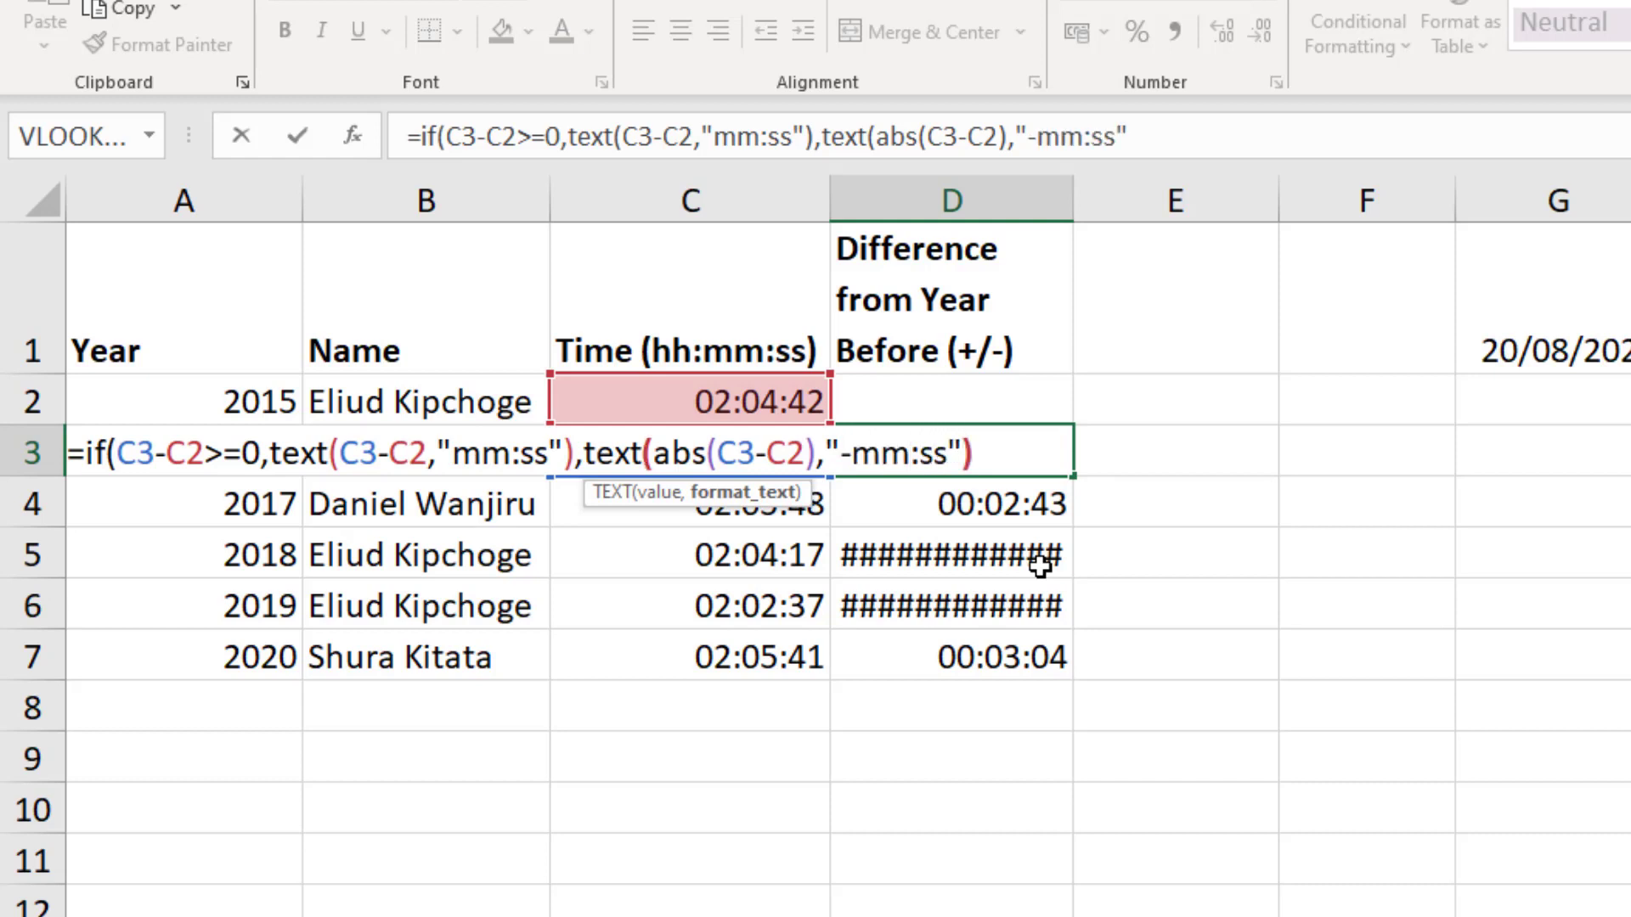
pyautogui.write(')')
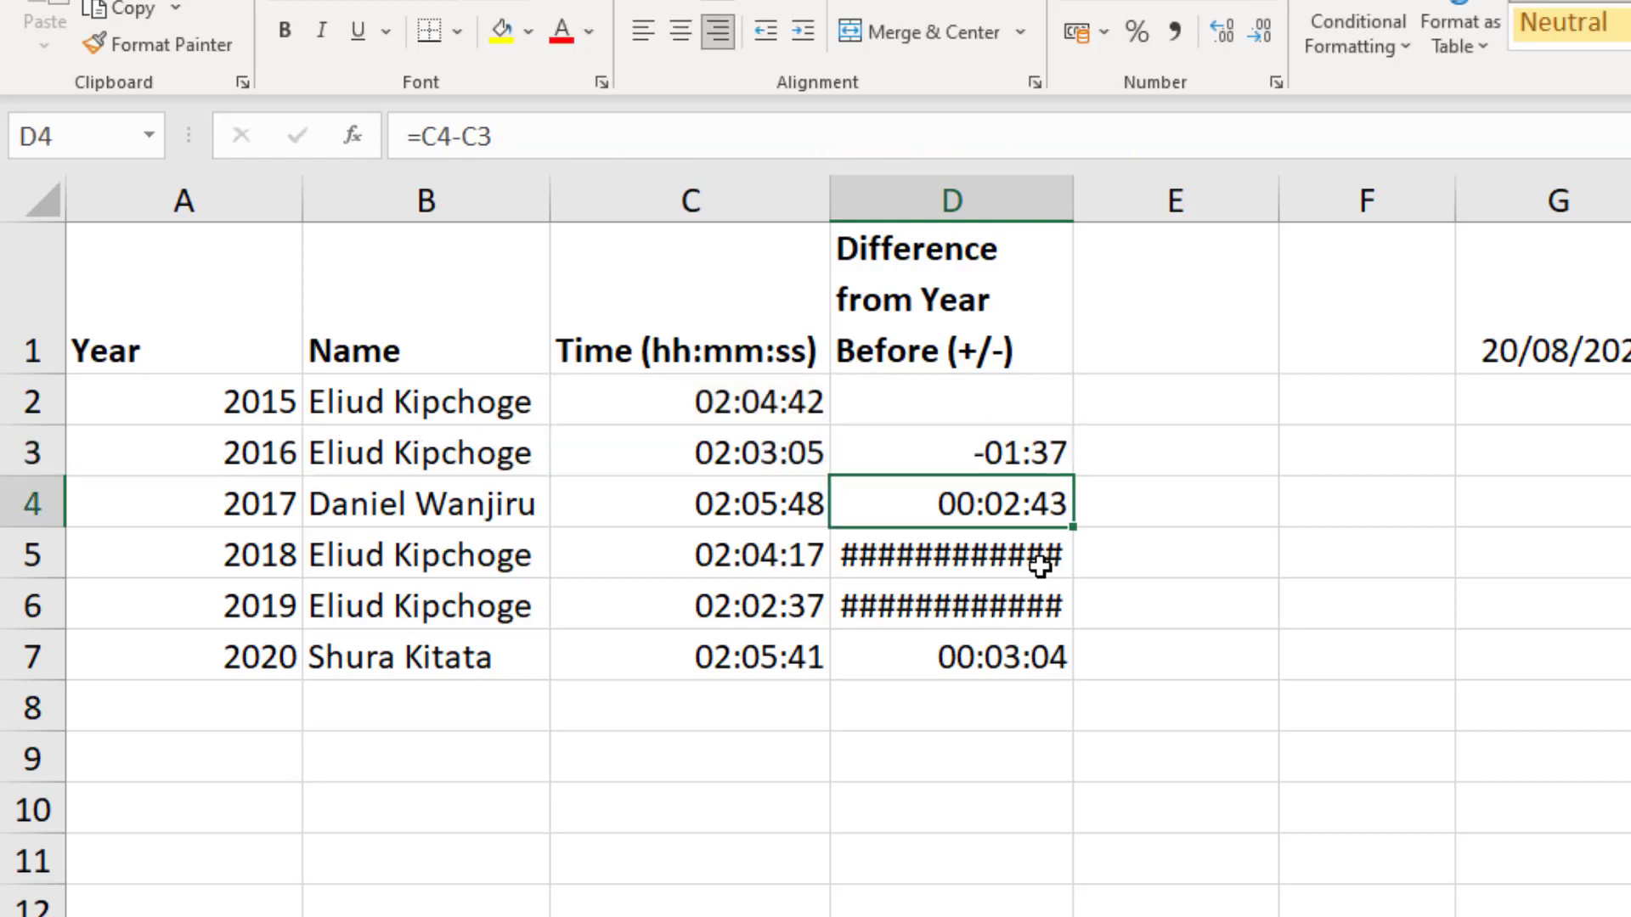
# - Copy the D3 formula down to D7, giving -01:37, 02:43, -01:31, -01:40, 03:04
pyautogui.click(949, 451)
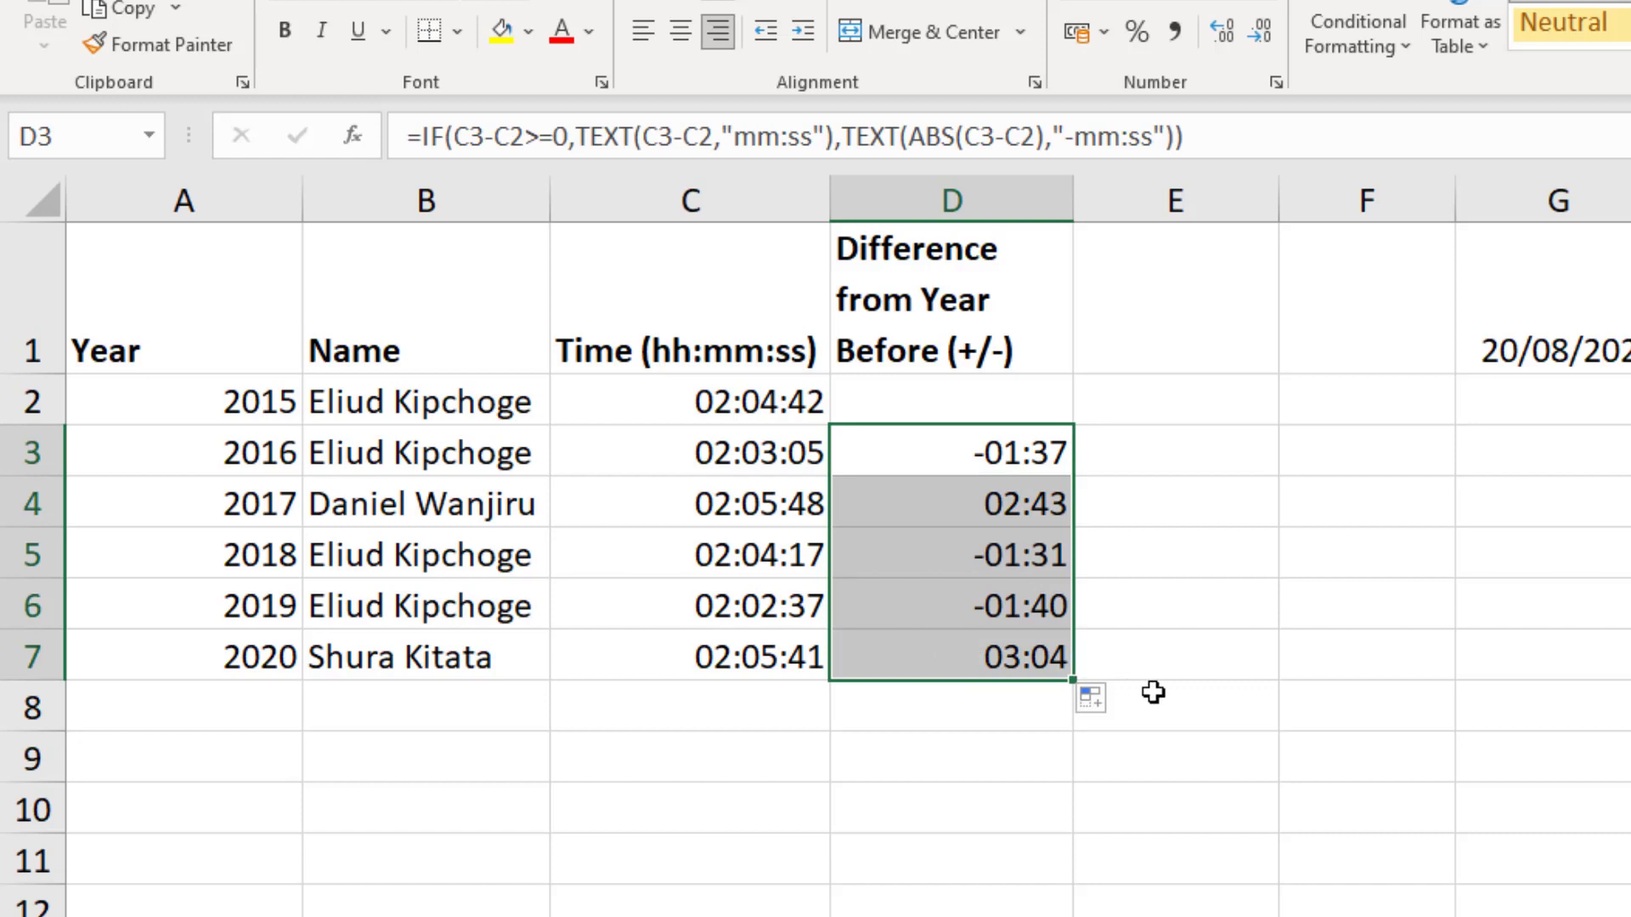
pyautogui.click(1174, 706)
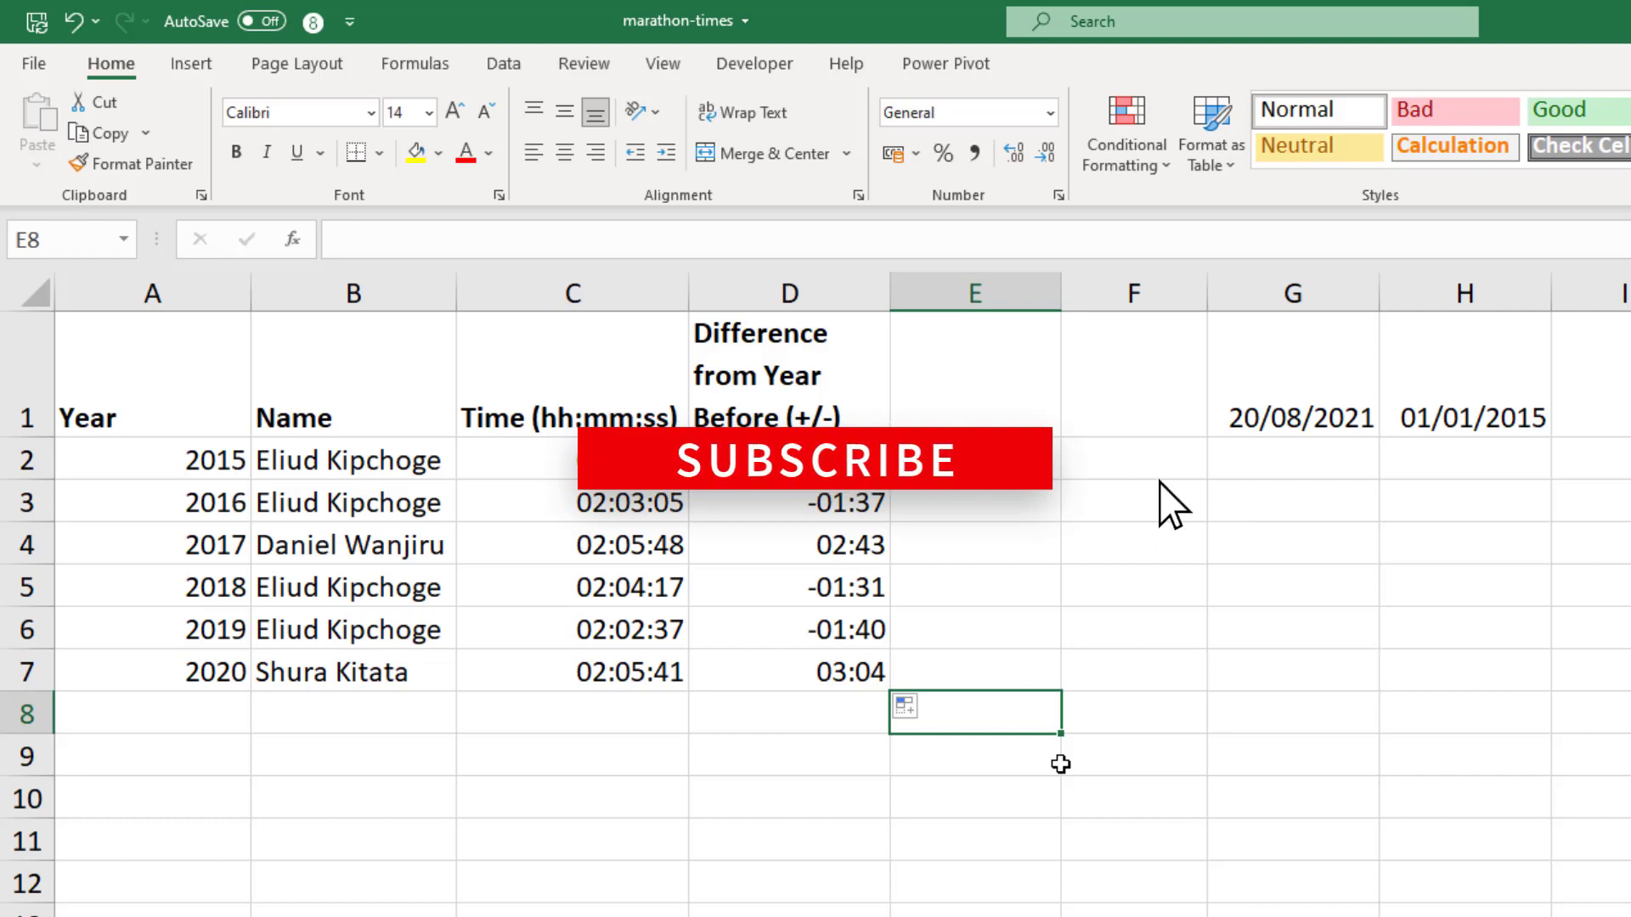
pyautogui.moveTo(843, 483)
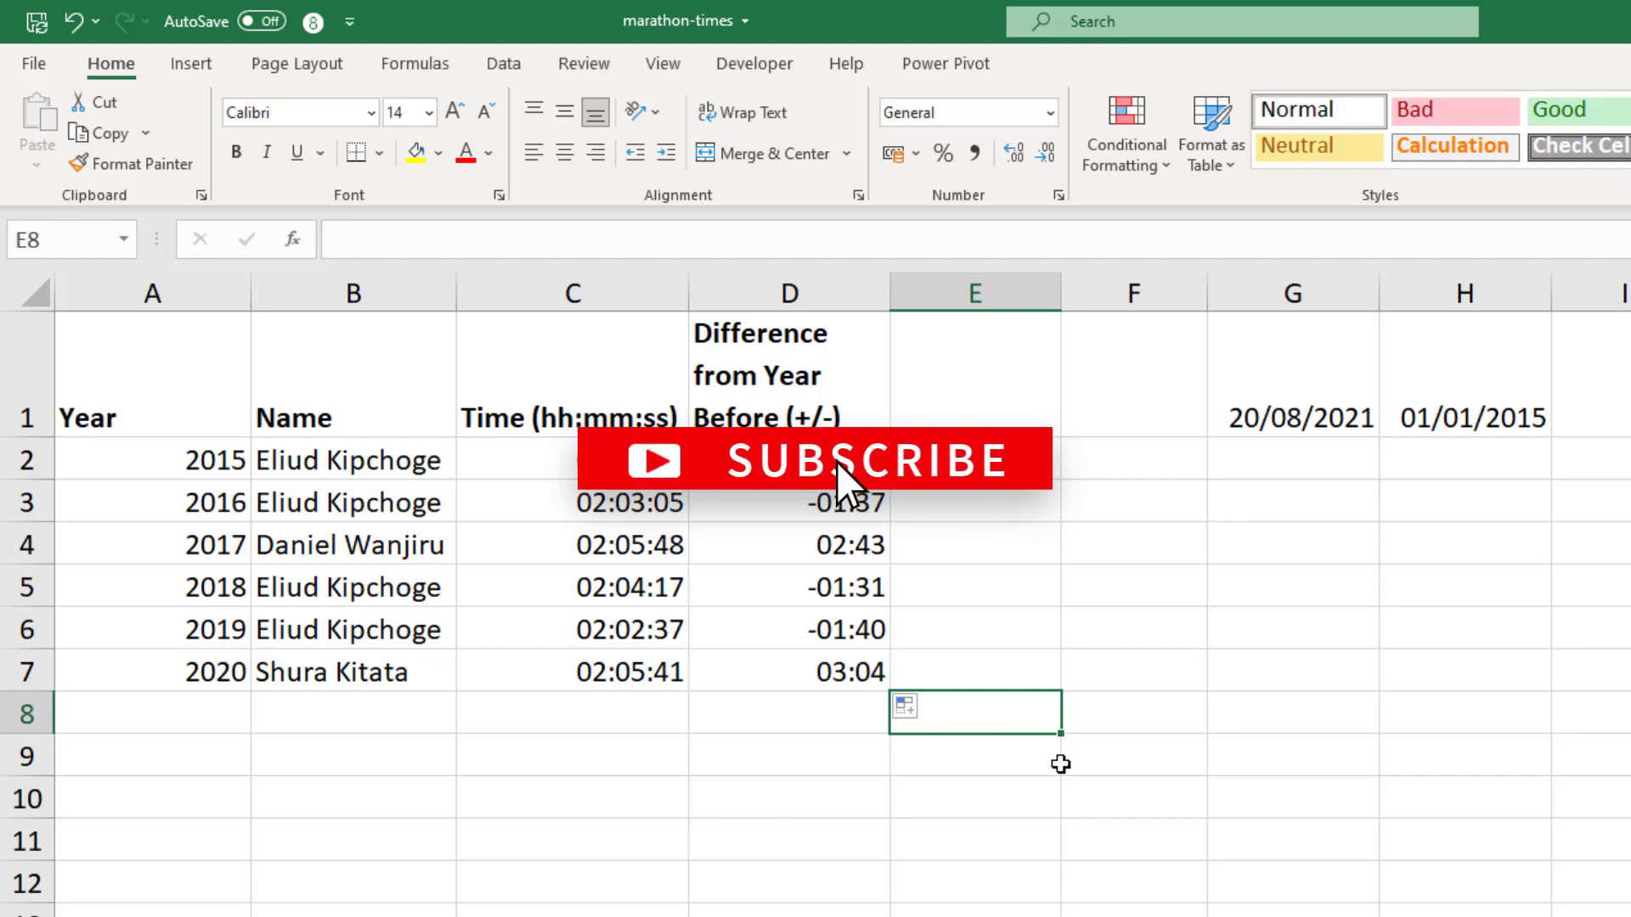